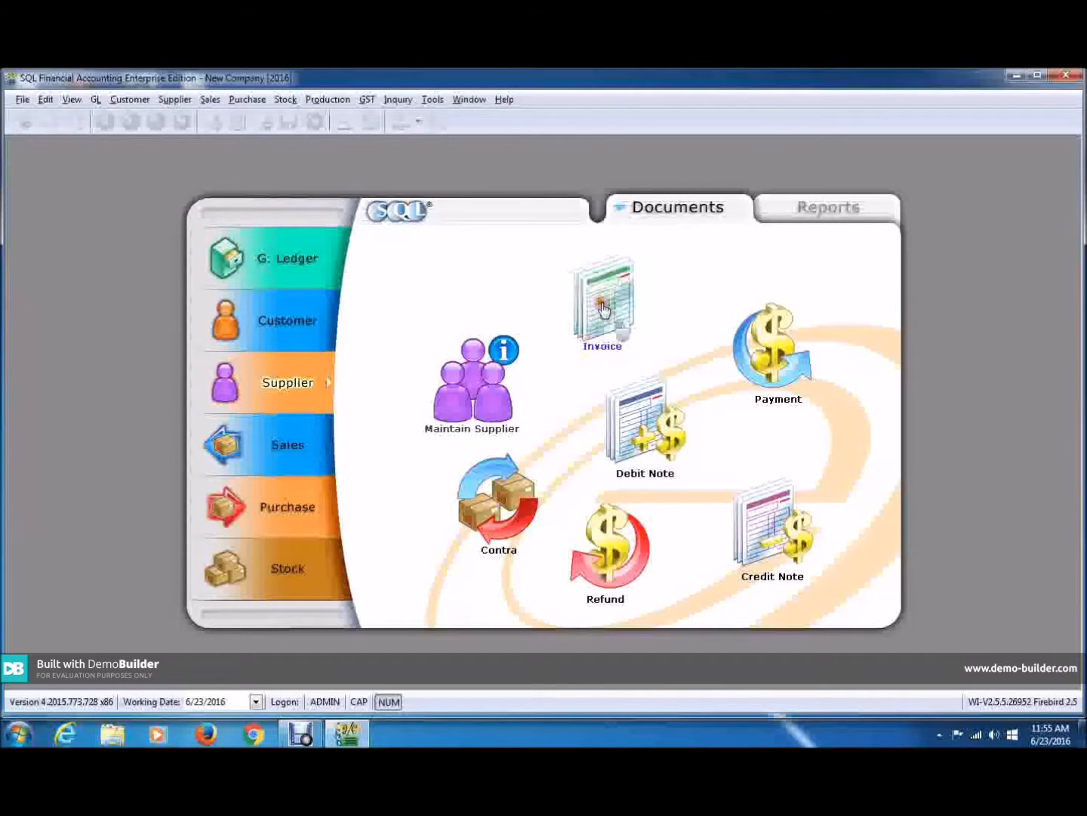
Step: Open the supplier invoice list and try filtering it by typing '24' and 'ma'
click(602, 302)
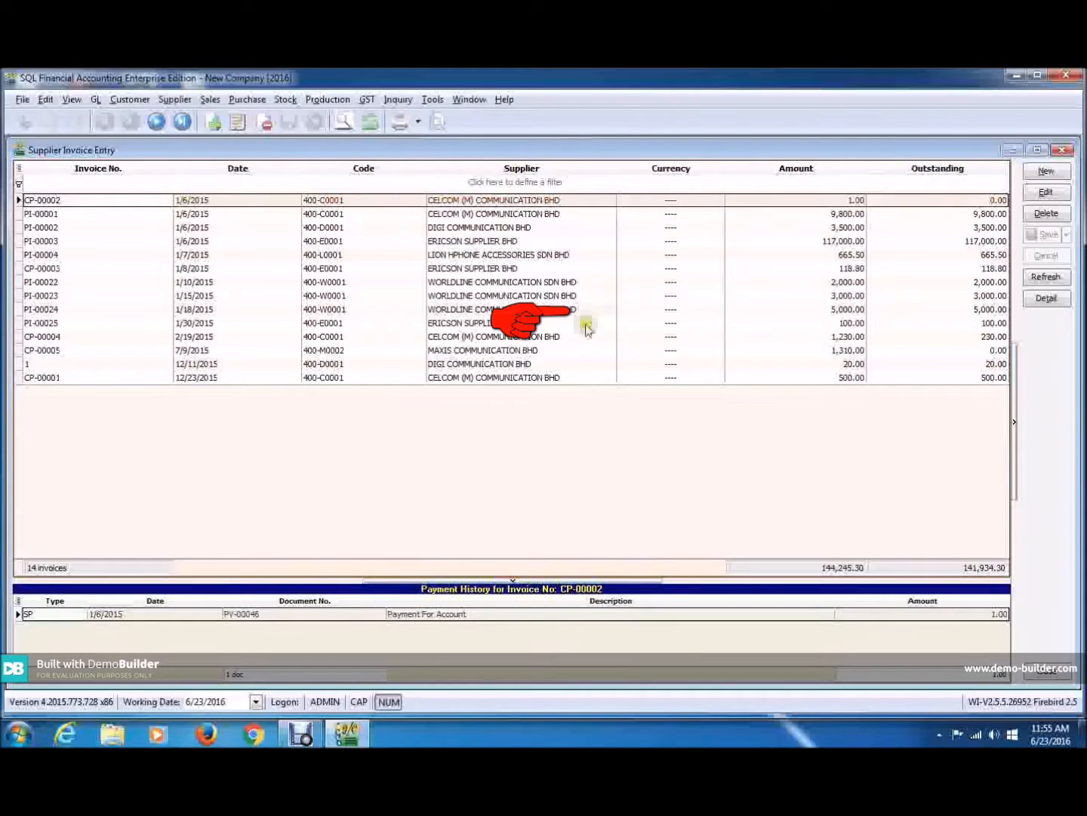
mouse_move(535, 426)
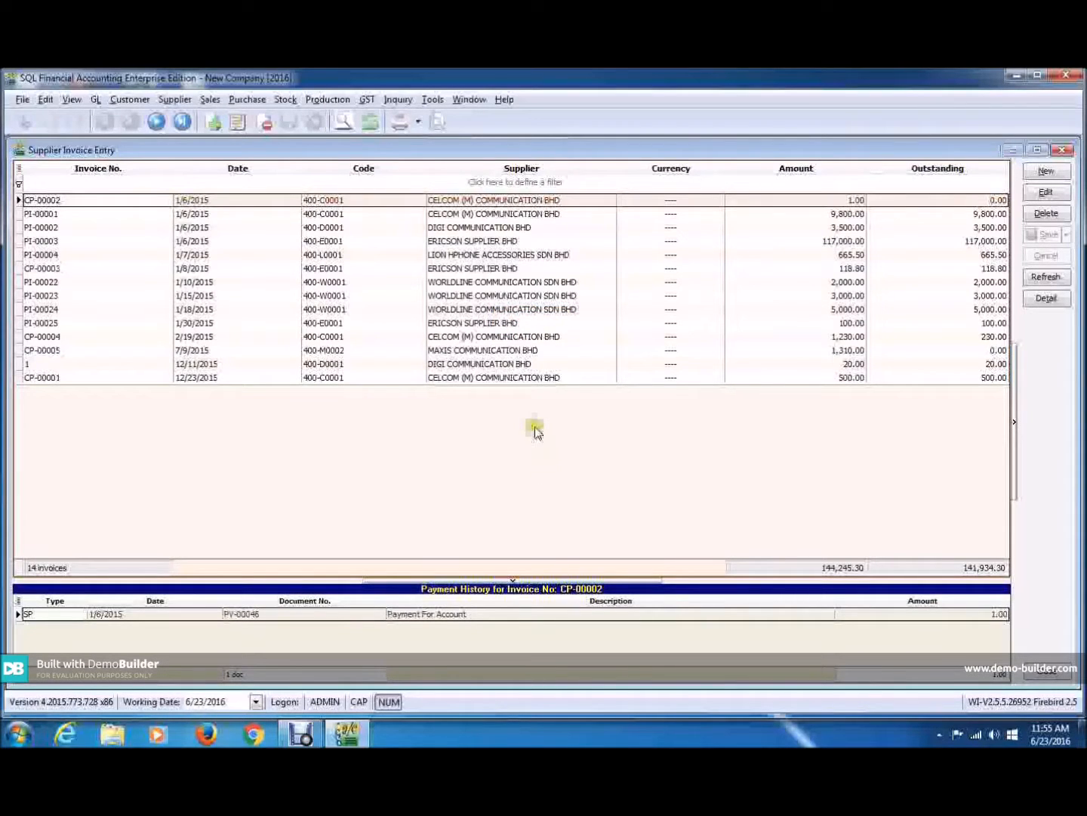
mouse_move(474, 401)
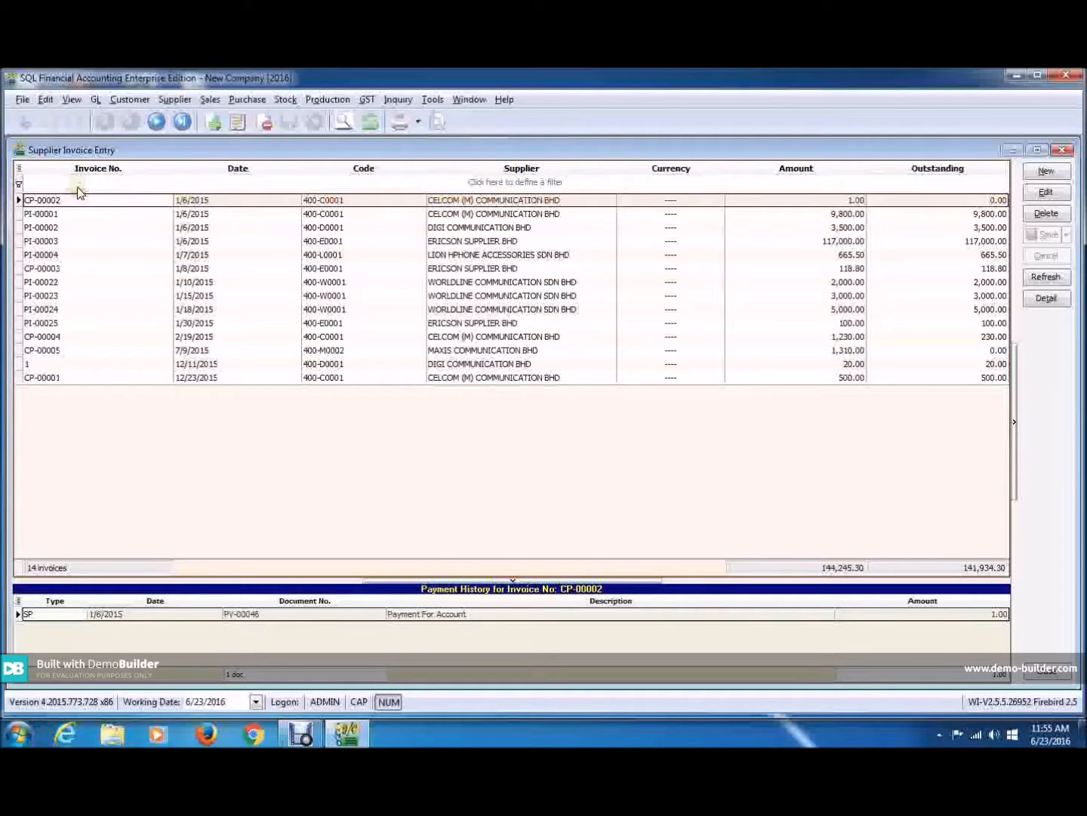
text(24)
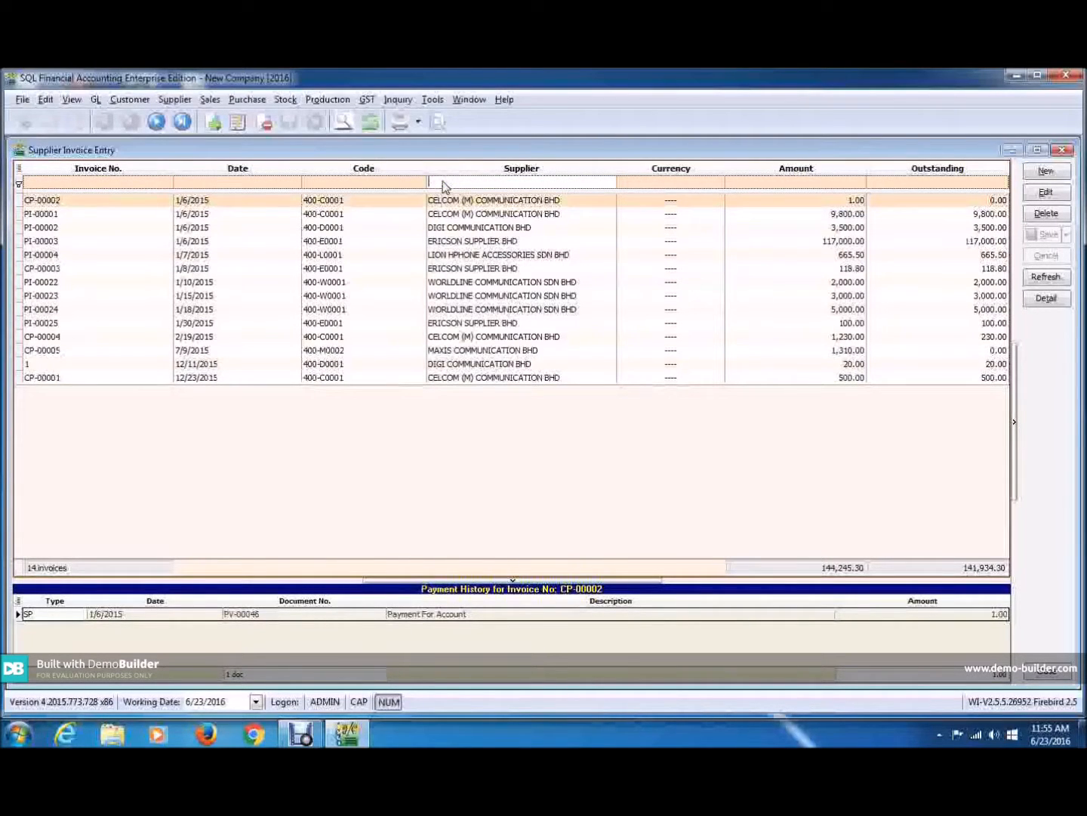
text(ma)
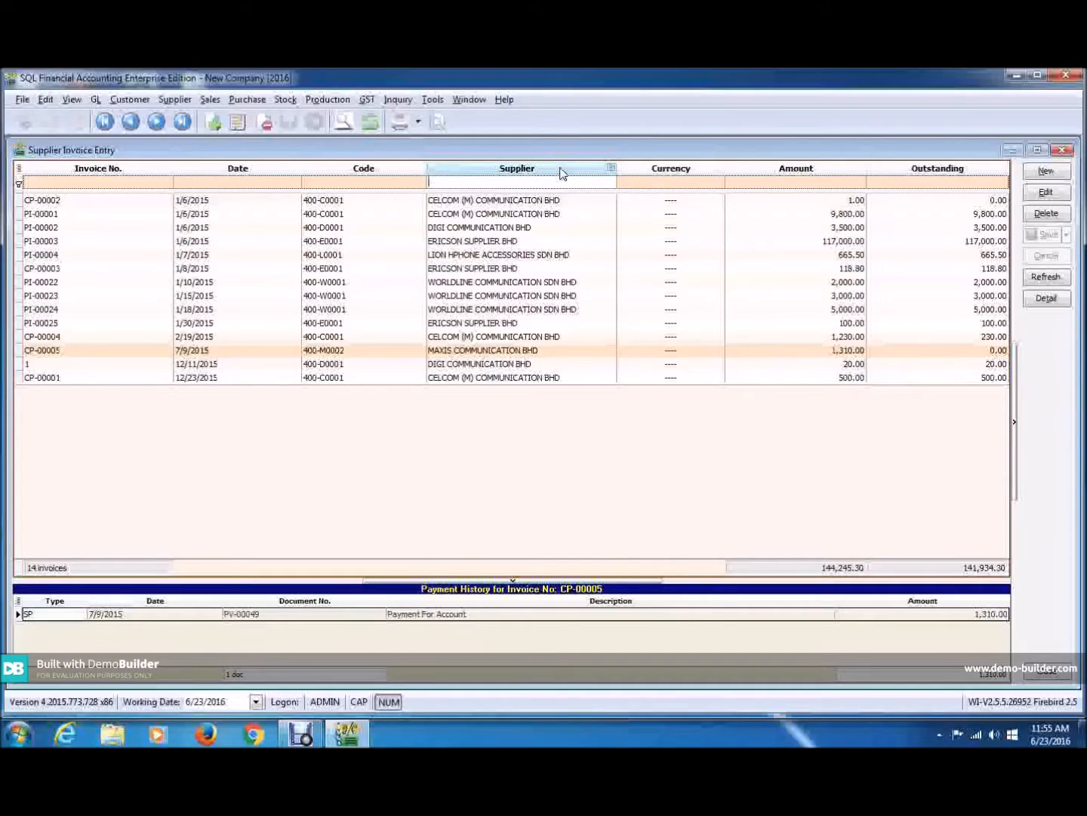
Step: Add the AREA field to the invoice grid through the Field Chooser
right_click(517, 167)
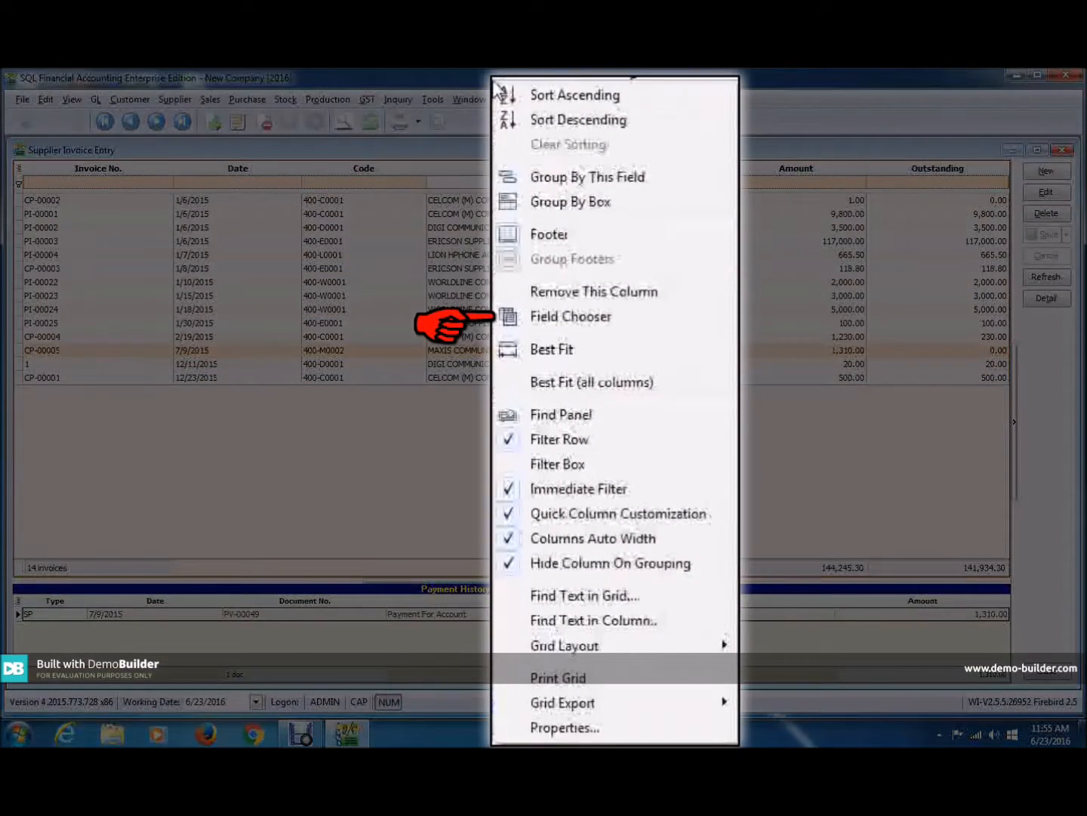
click(571, 315)
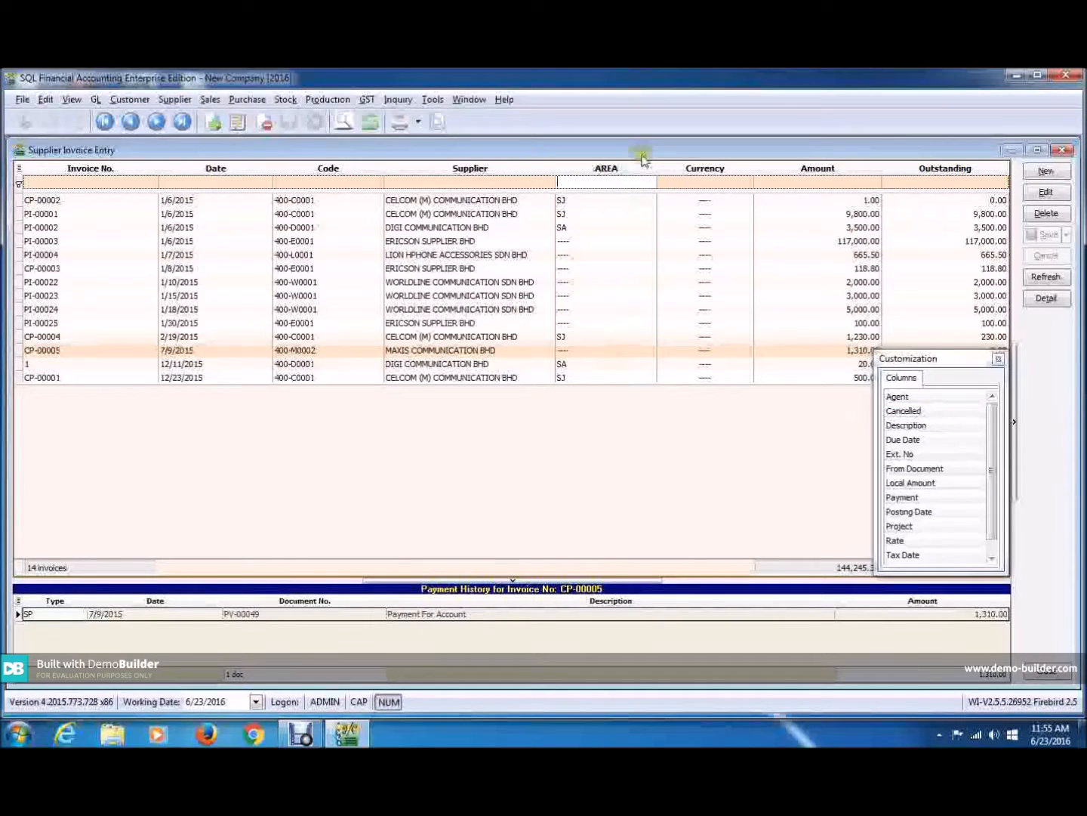
right_click(705, 167)
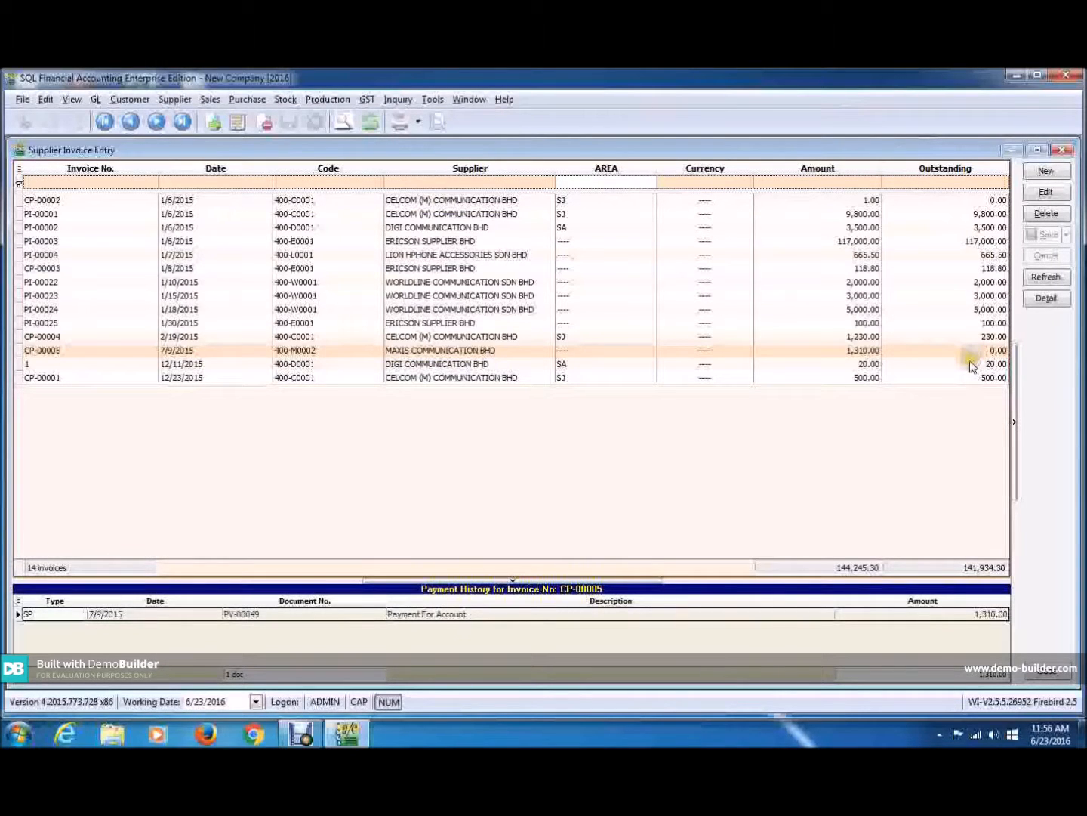
mouse_move(970, 369)
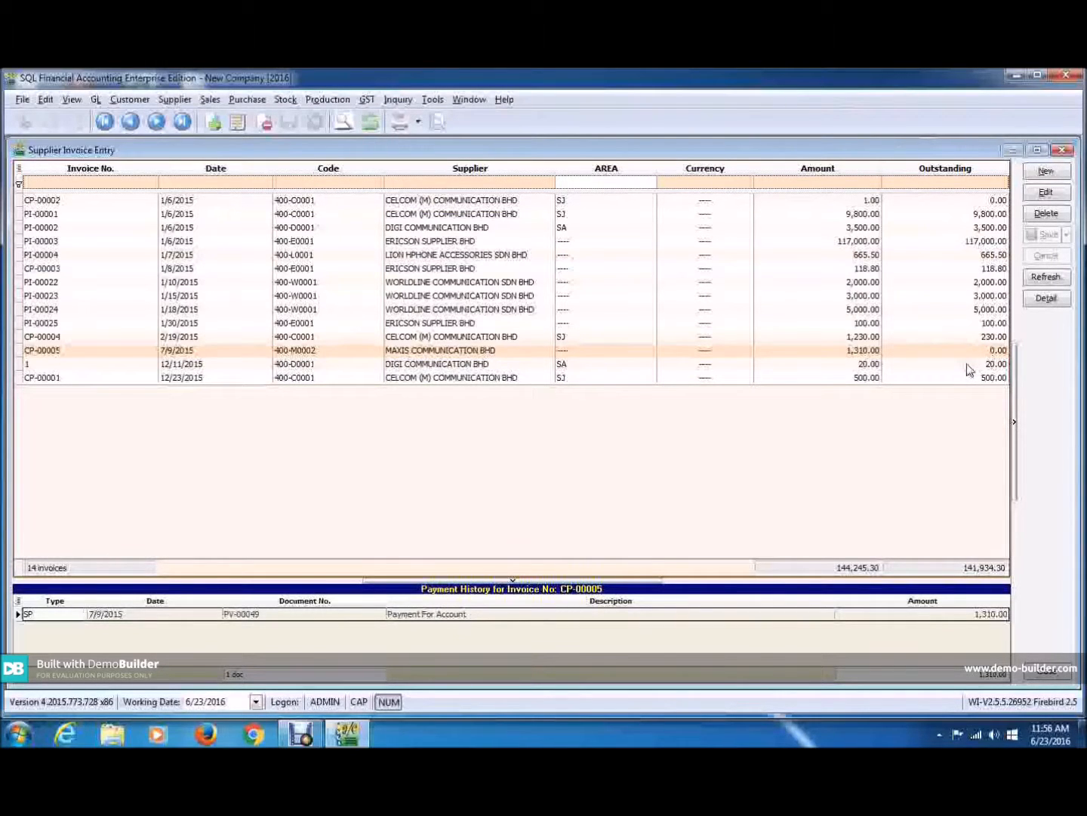
Step: Begin a new invoice and select supplier MAXIS COMMUNICATION BHD (400-M0002) after searching 'co'
click(1047, 170)
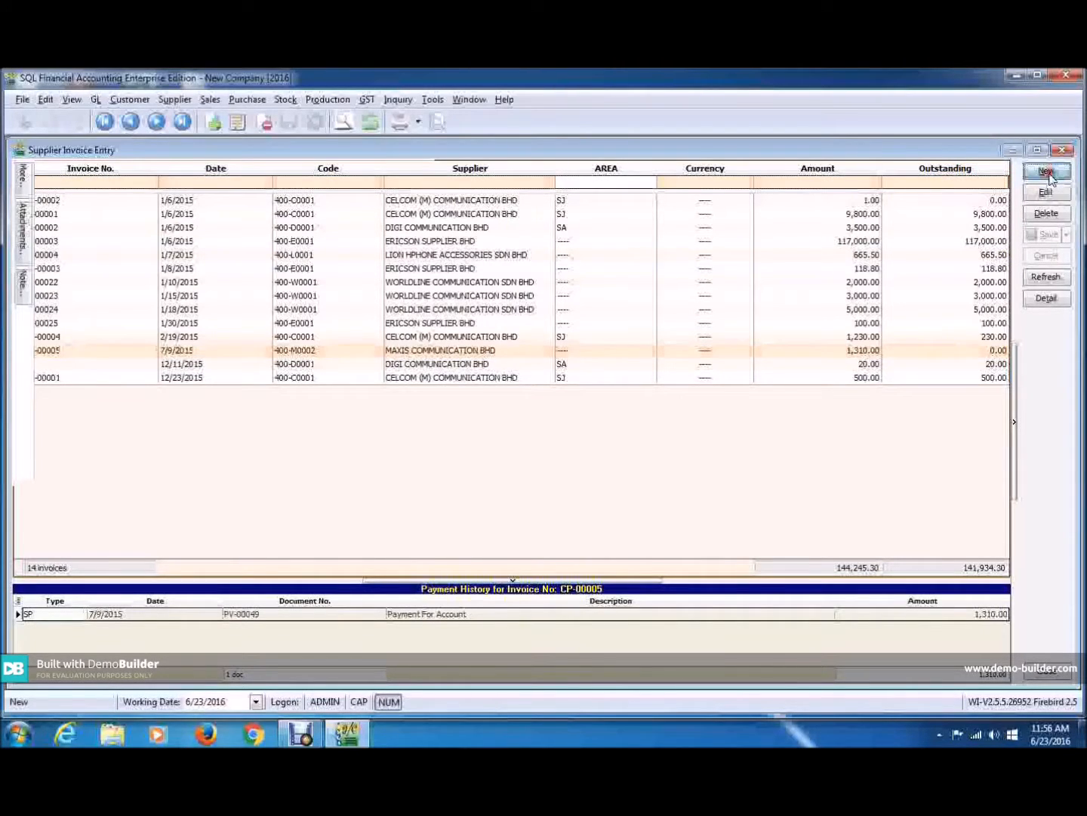
click(1047, 172)
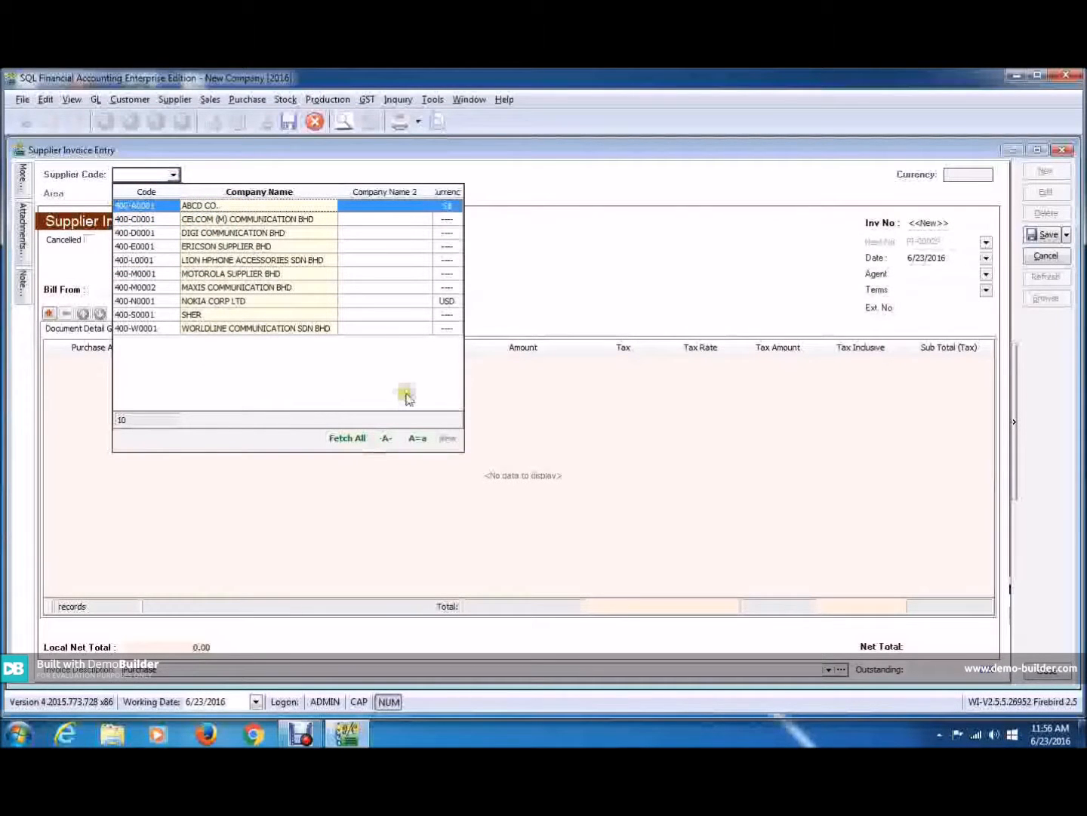
text(comm)
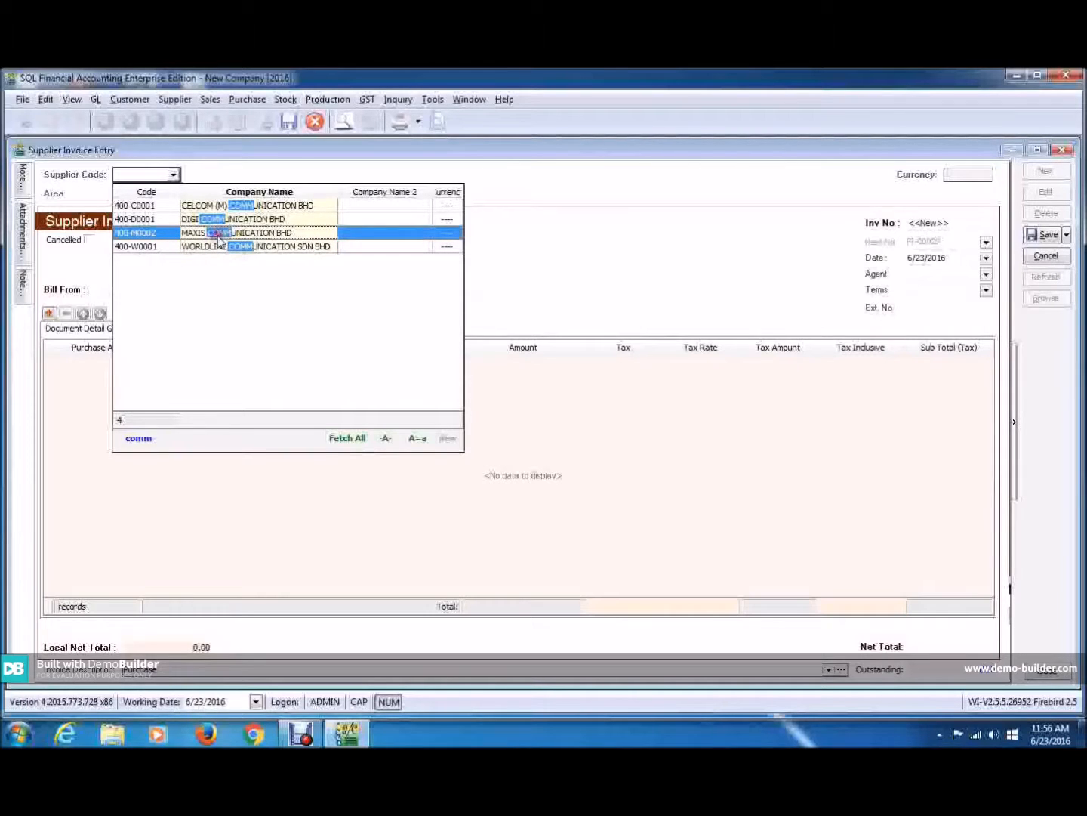
double_click(227, 232)
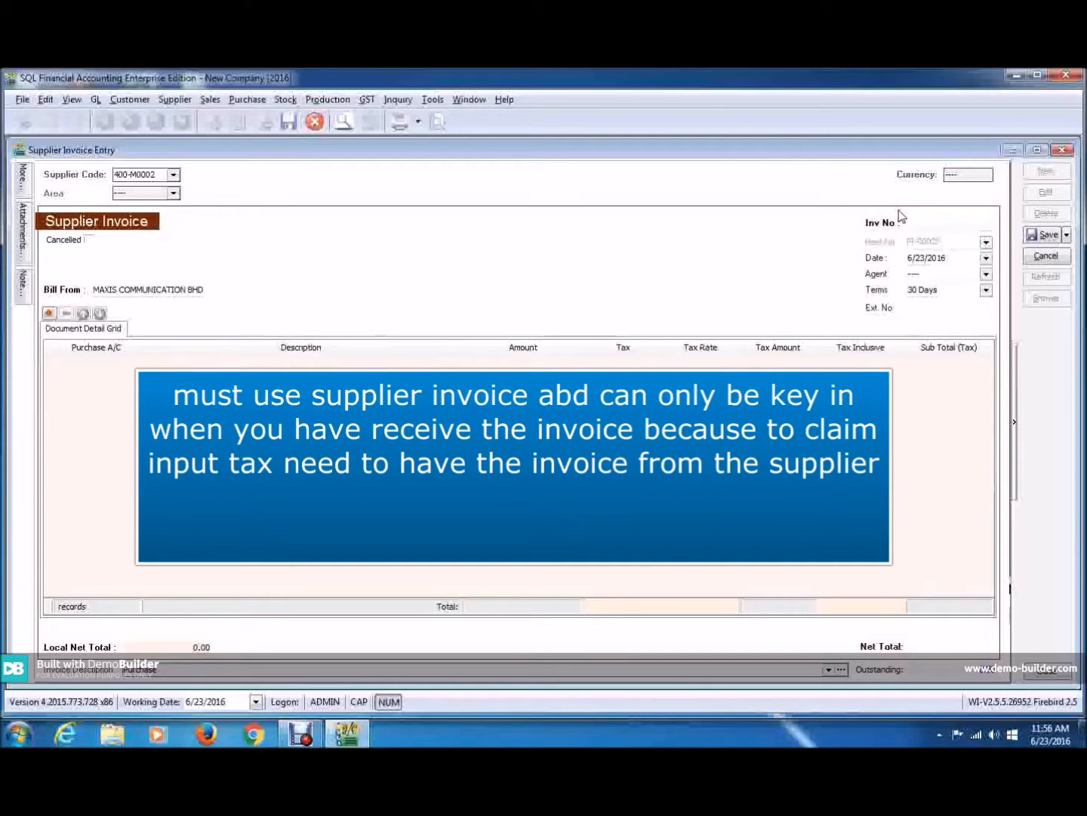
mouse_move(897, 216)
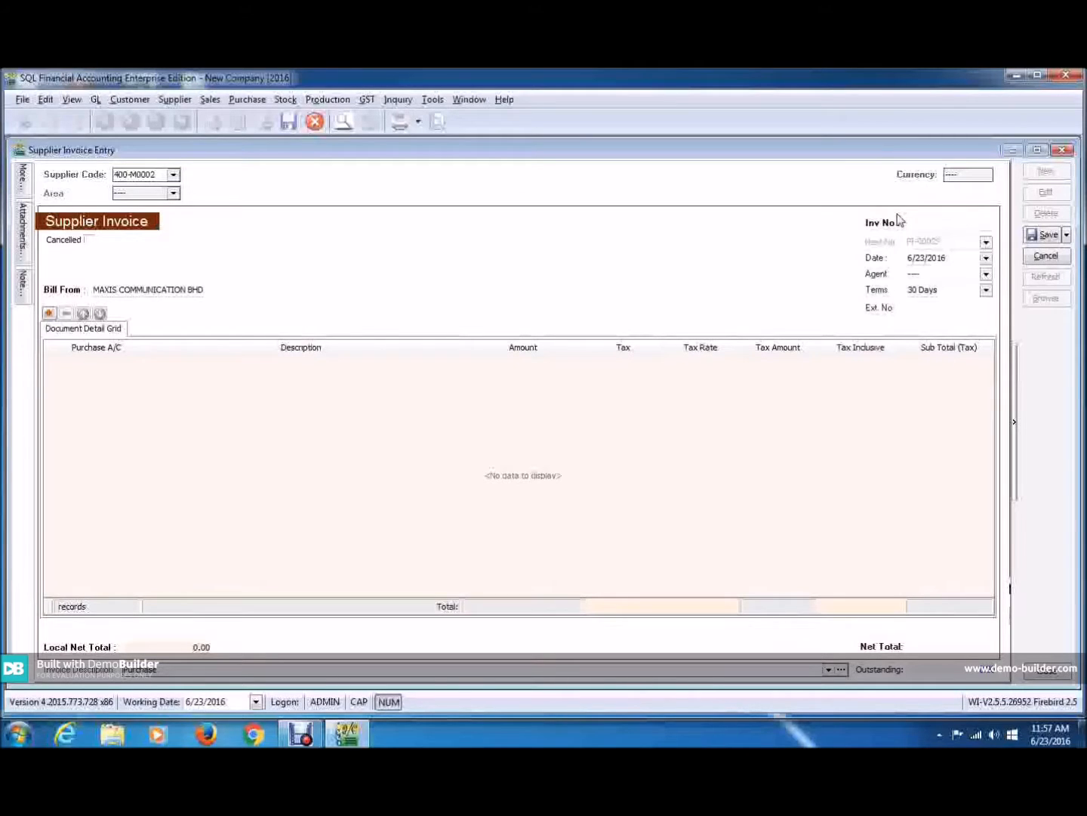
mouse_move(901, 210)
text(215634)
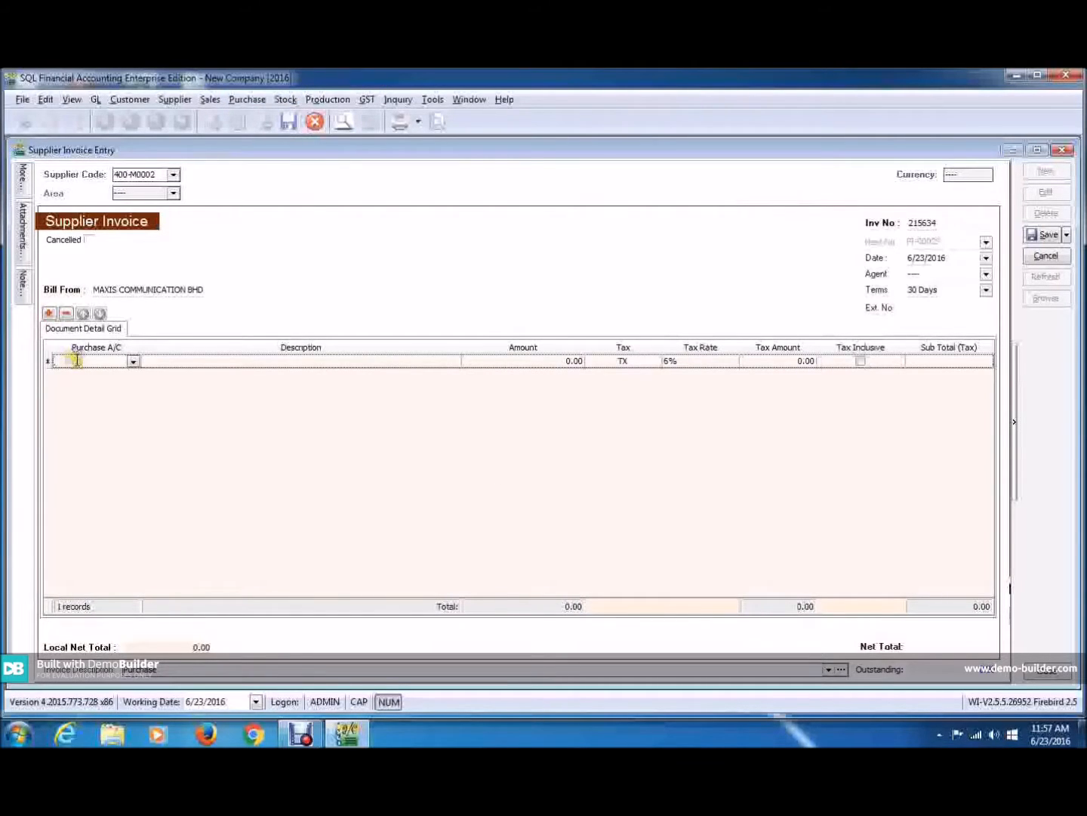
Step: Enter a 610-000 PURCHASE line of 100 and save invoice 215634, totalling 106.00
click(133, 361)
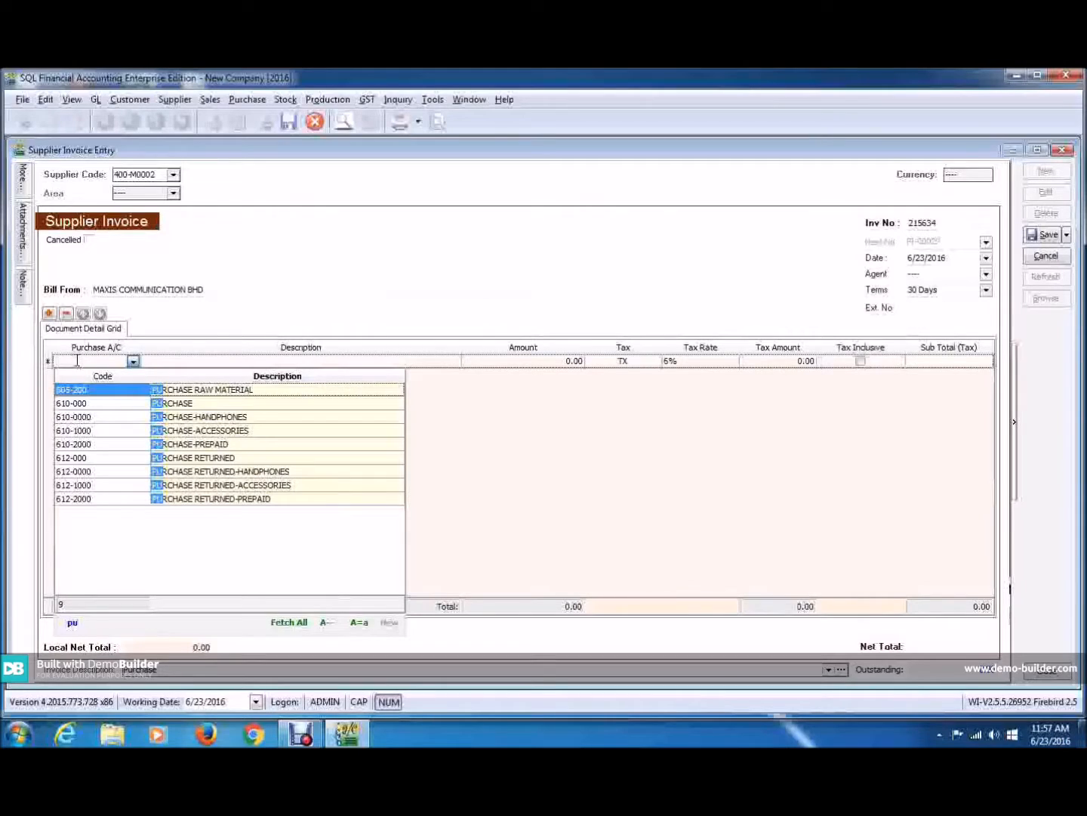
click(72, 403)
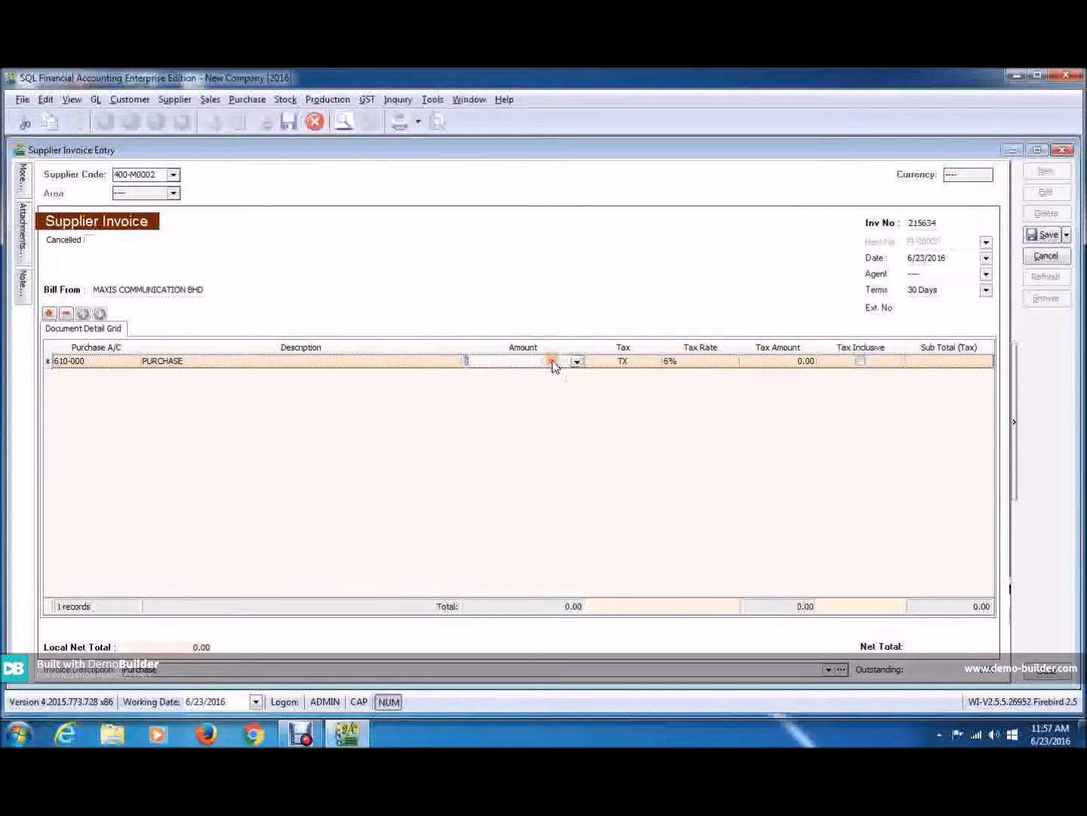
text(100.00)
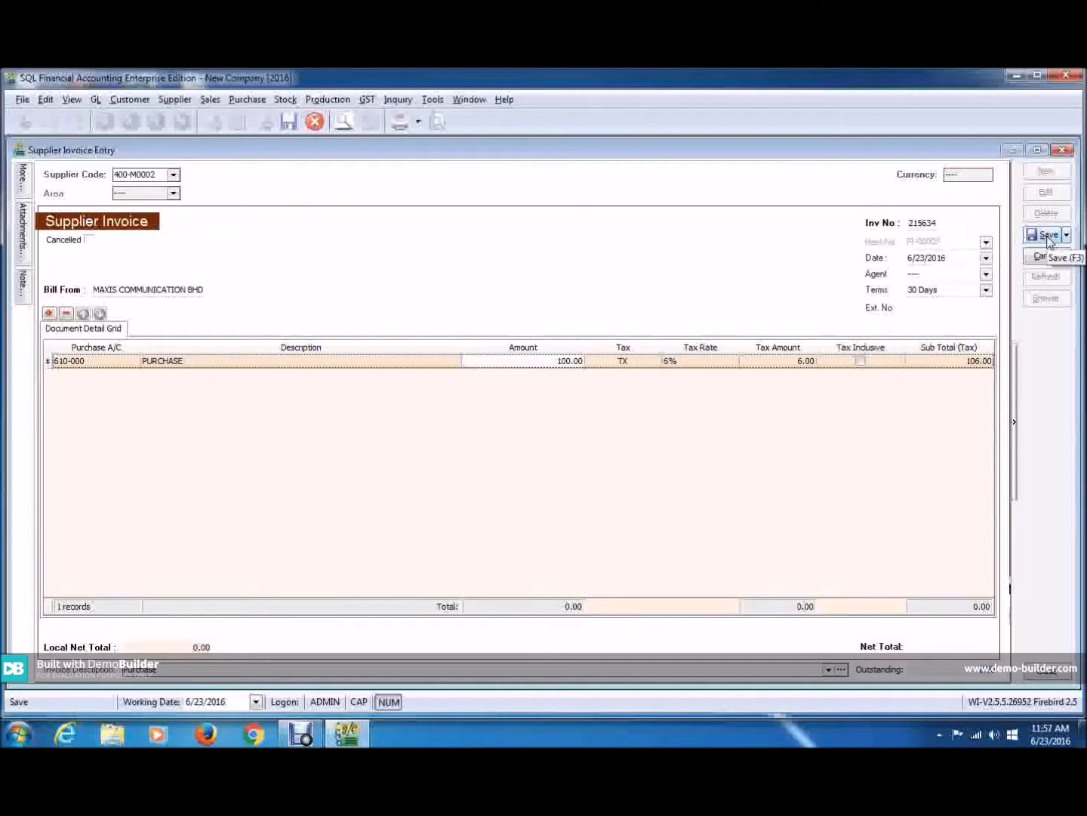
click(1045, 233)
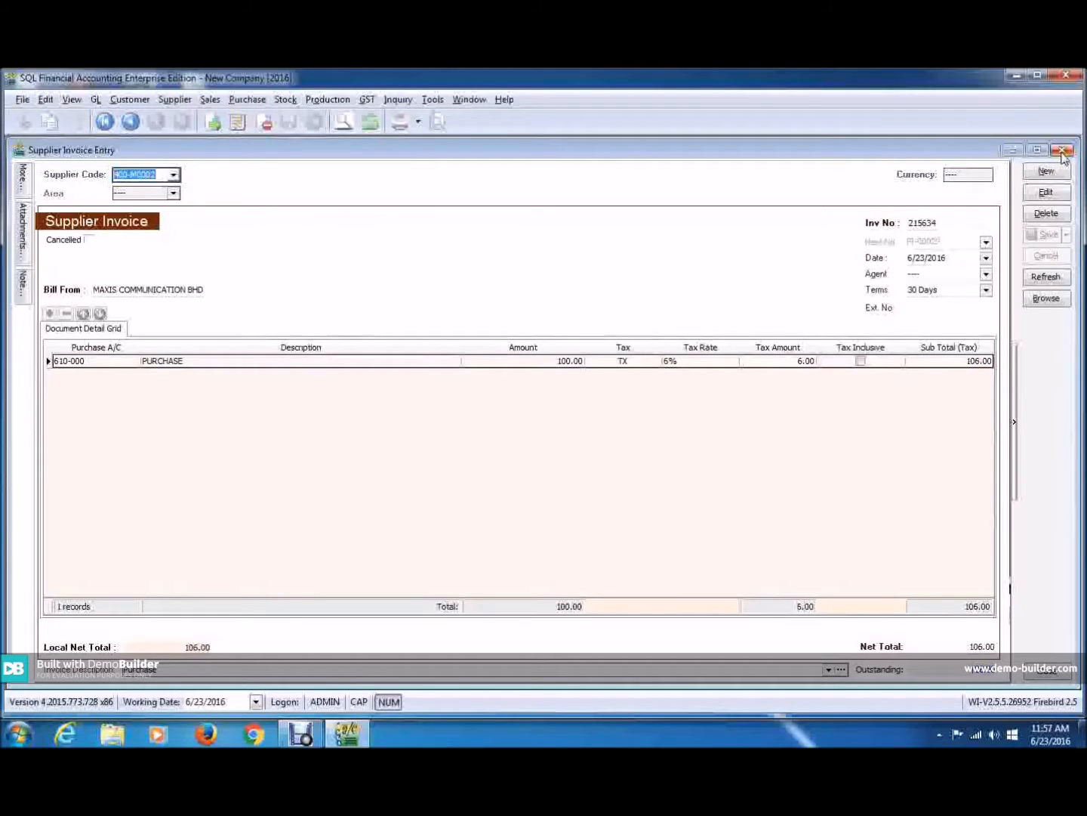
Step: Close the invoice, then scroll Maintain Account to Current Liabilities and select OTHER CREDITORS 405-000
click(1068, 150)
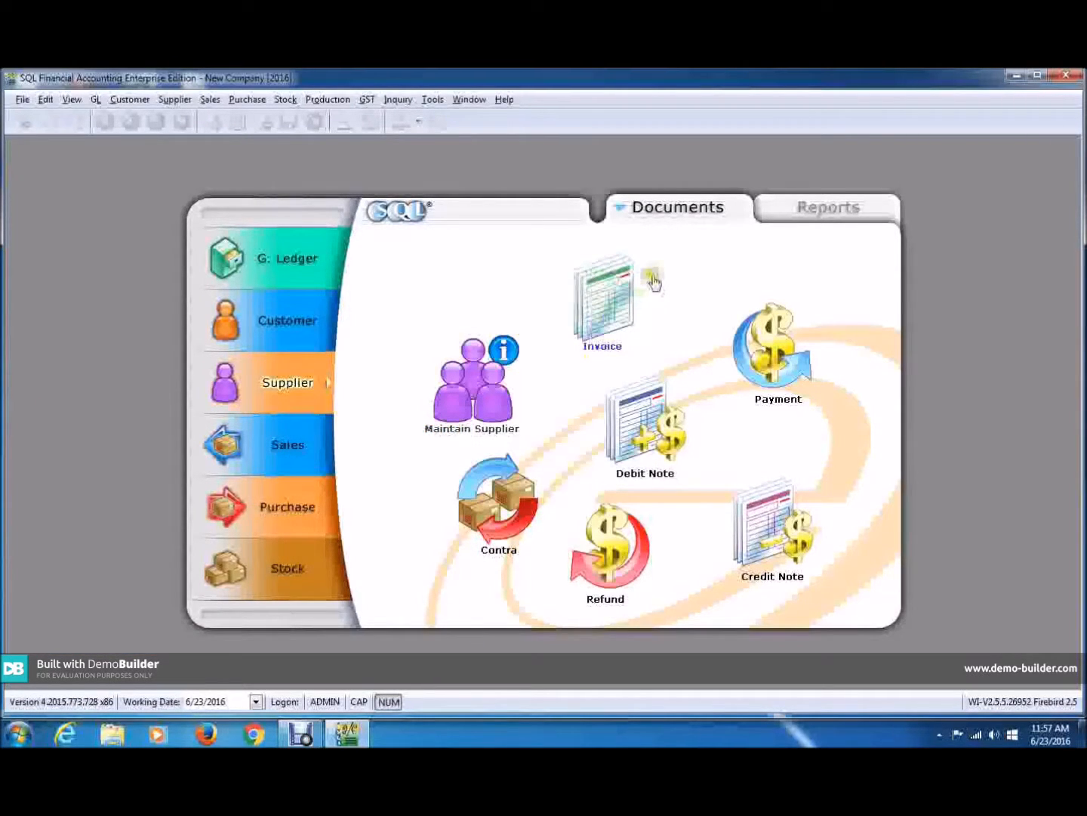
mouse_move(638, 284)
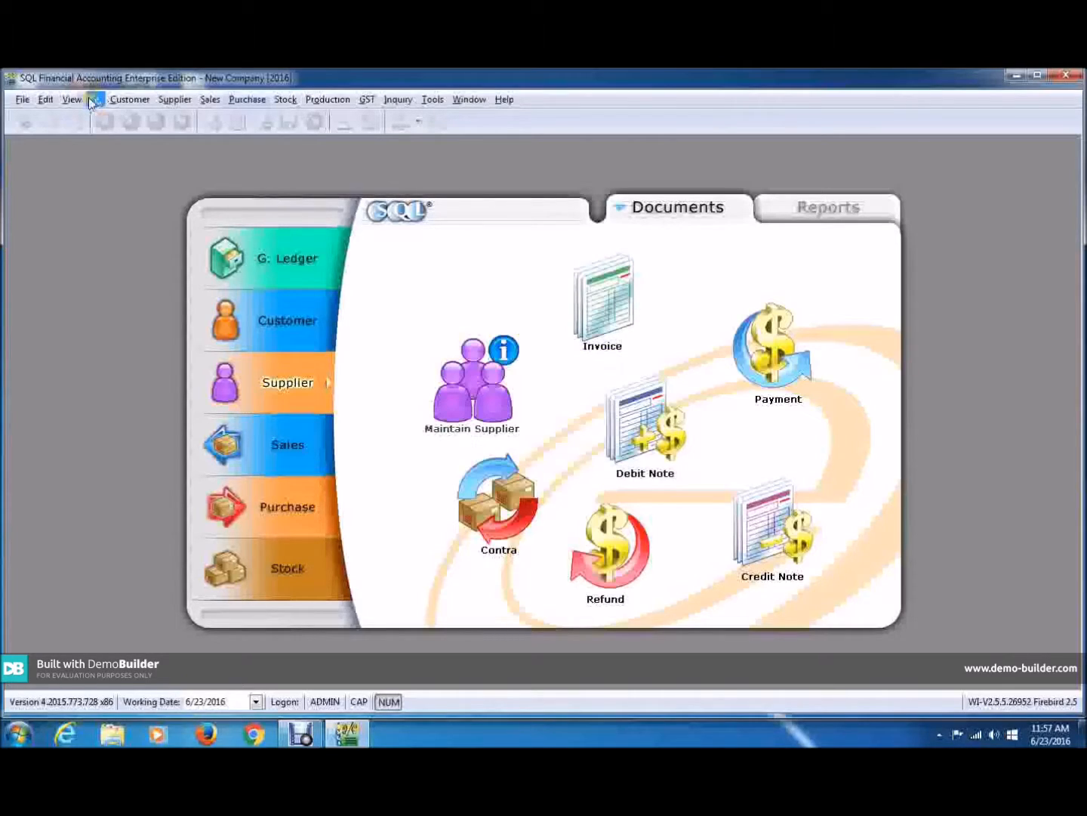
click(96, 99)
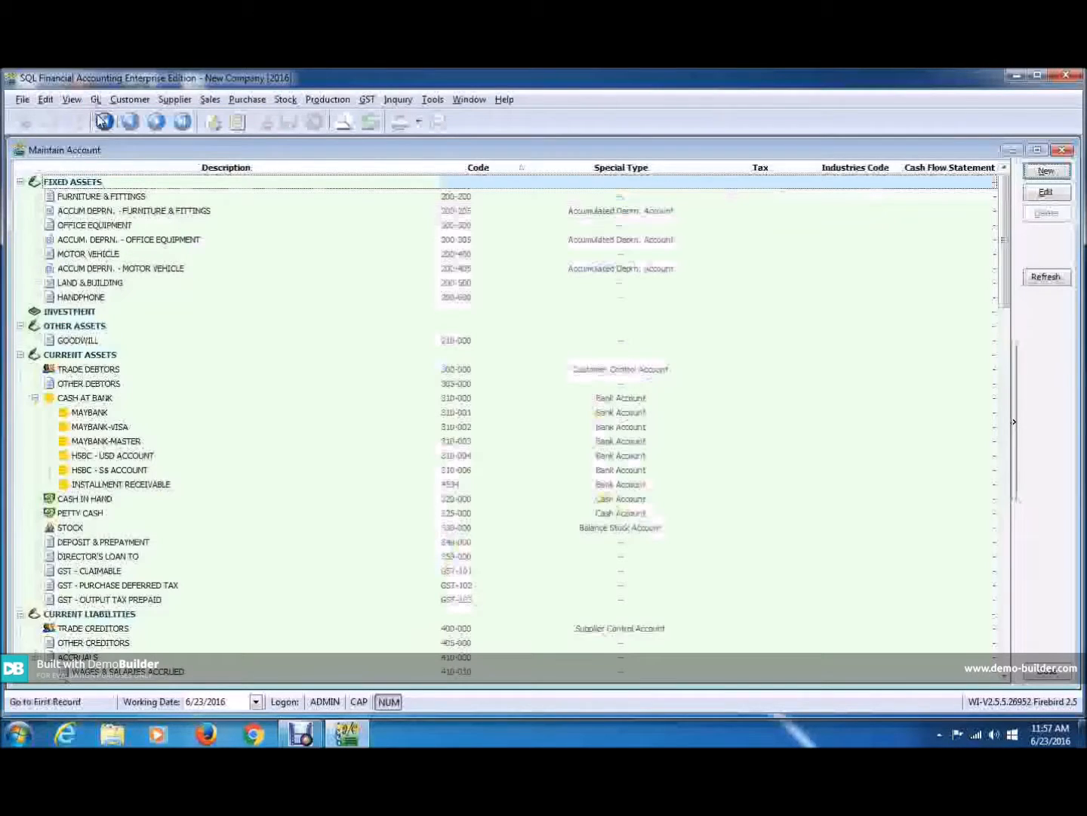
scroll(down, 3)
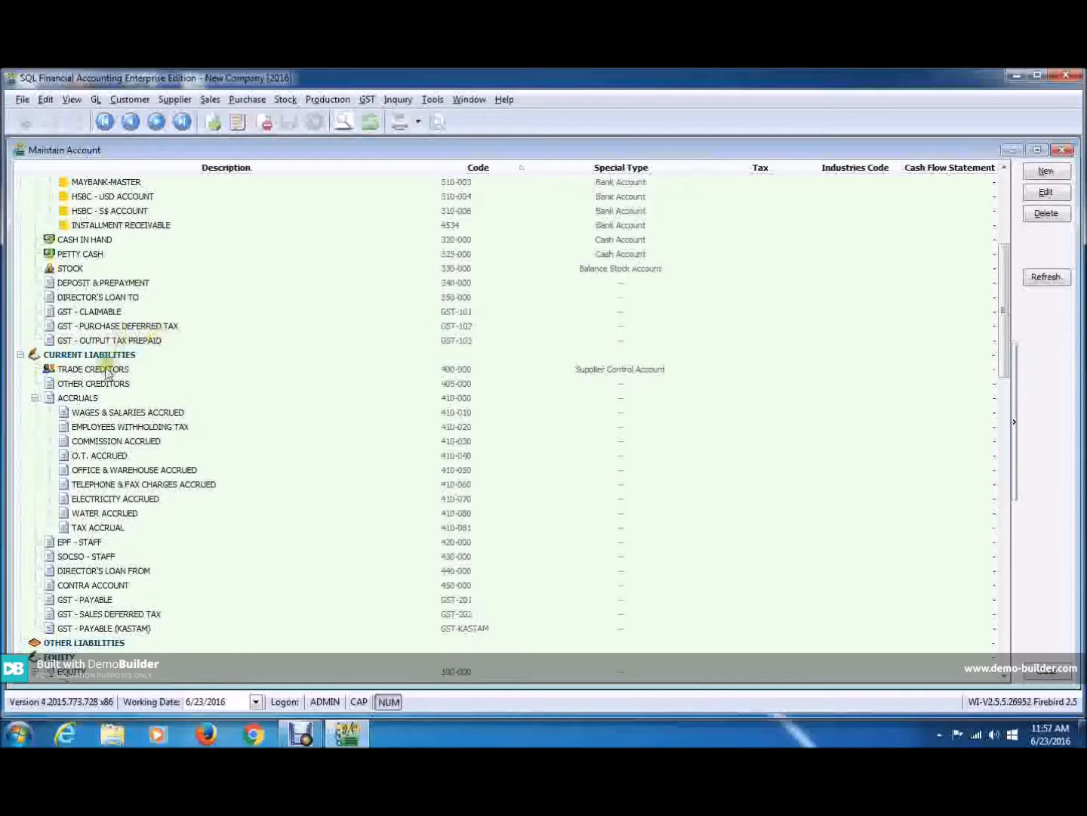
mouse_move(108, 386)
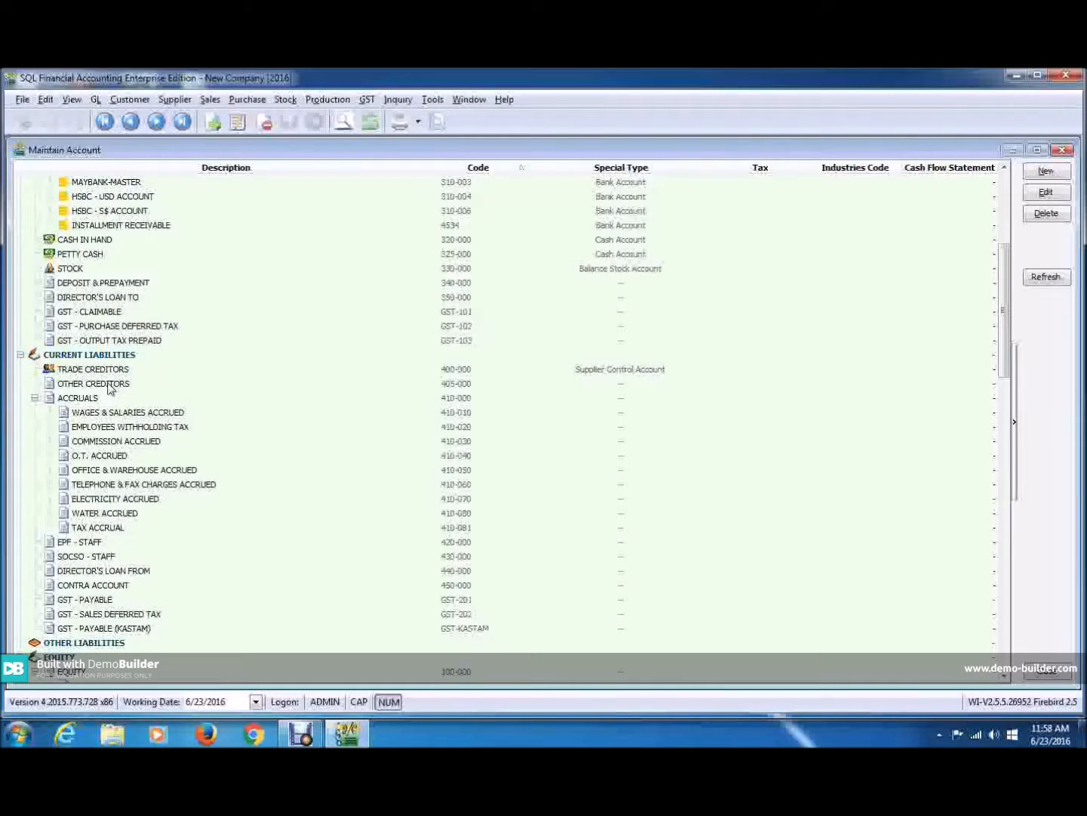
click(93, 383)
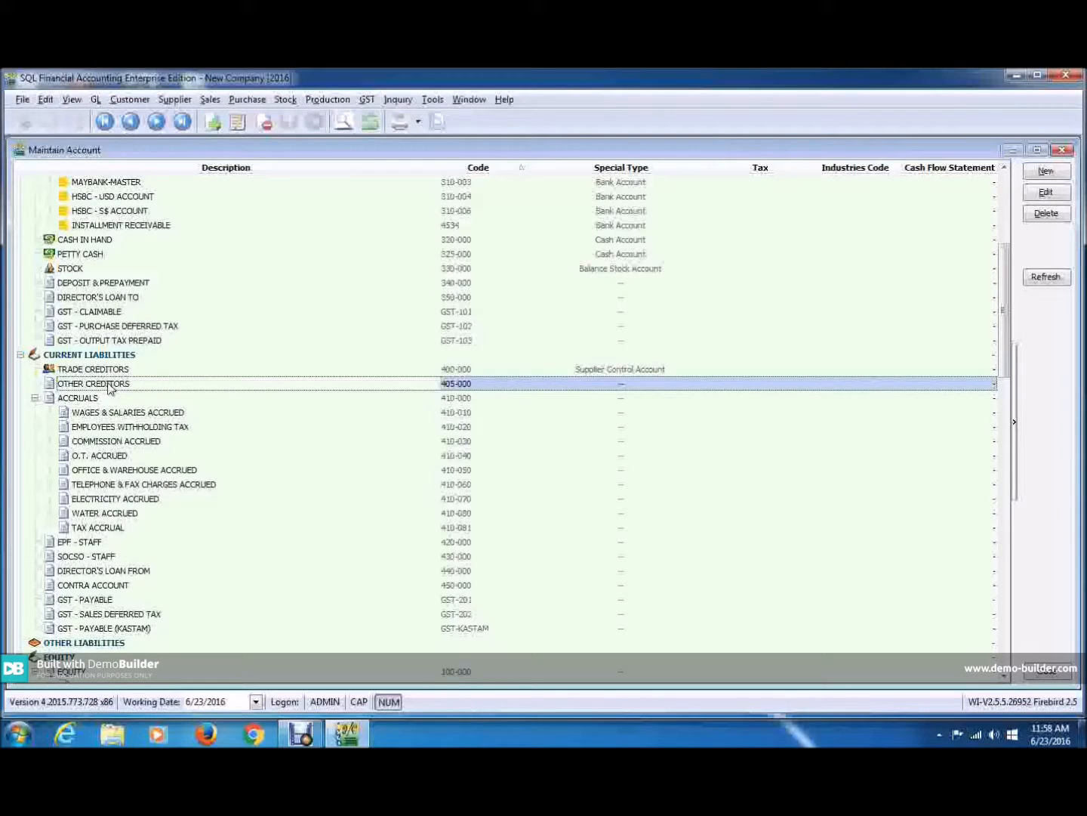
Step: Set 405-000 OTHER CREDITORS as Supplier Control Account, then start a new supplier record
click(1047, 192)
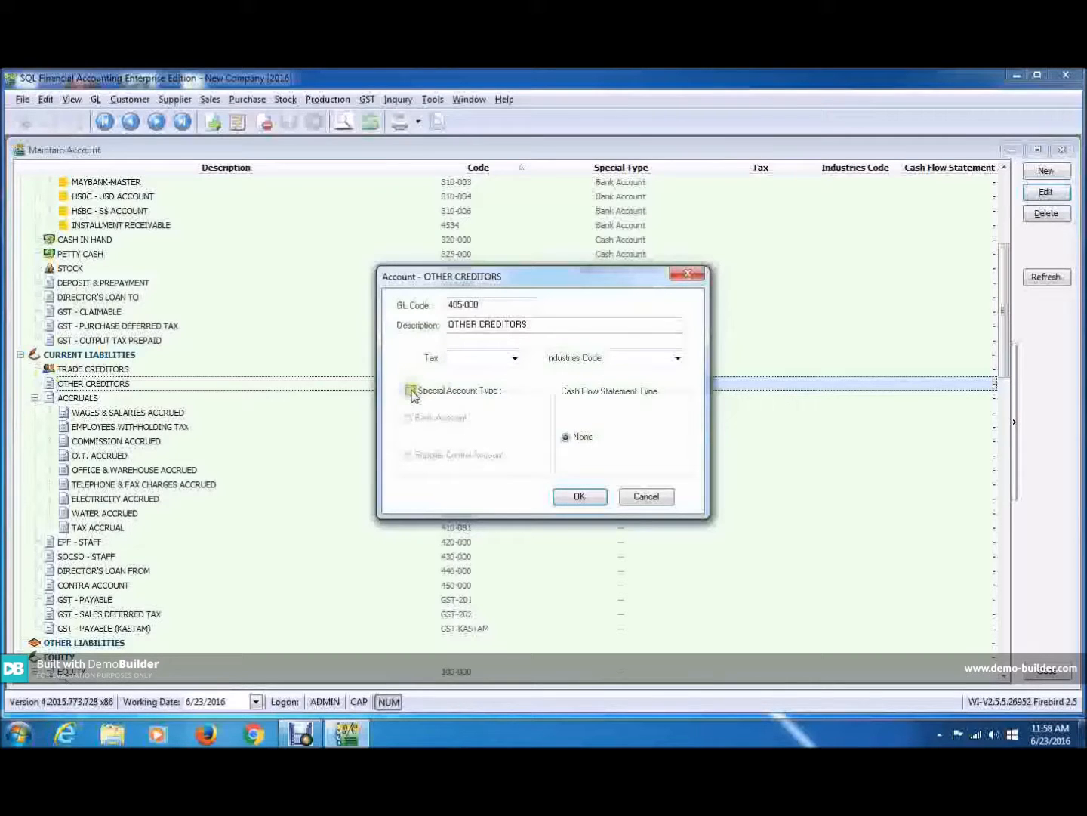
click(409, 390)
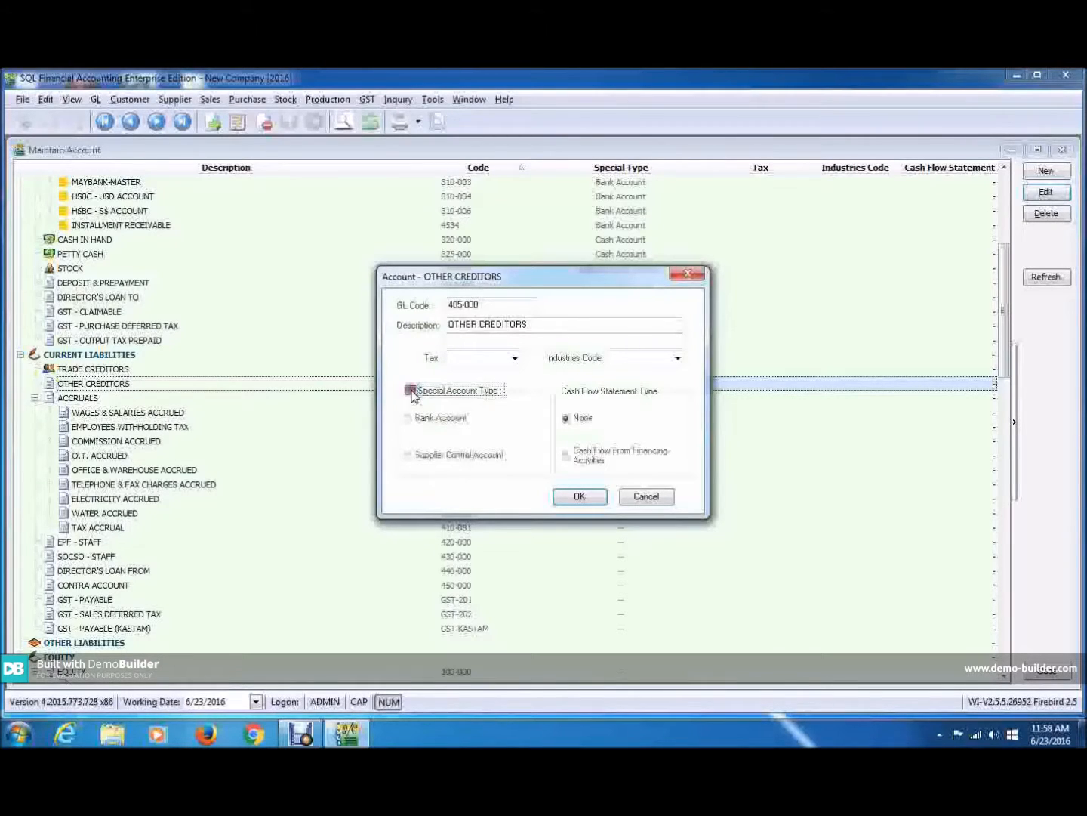
click(408, 390)
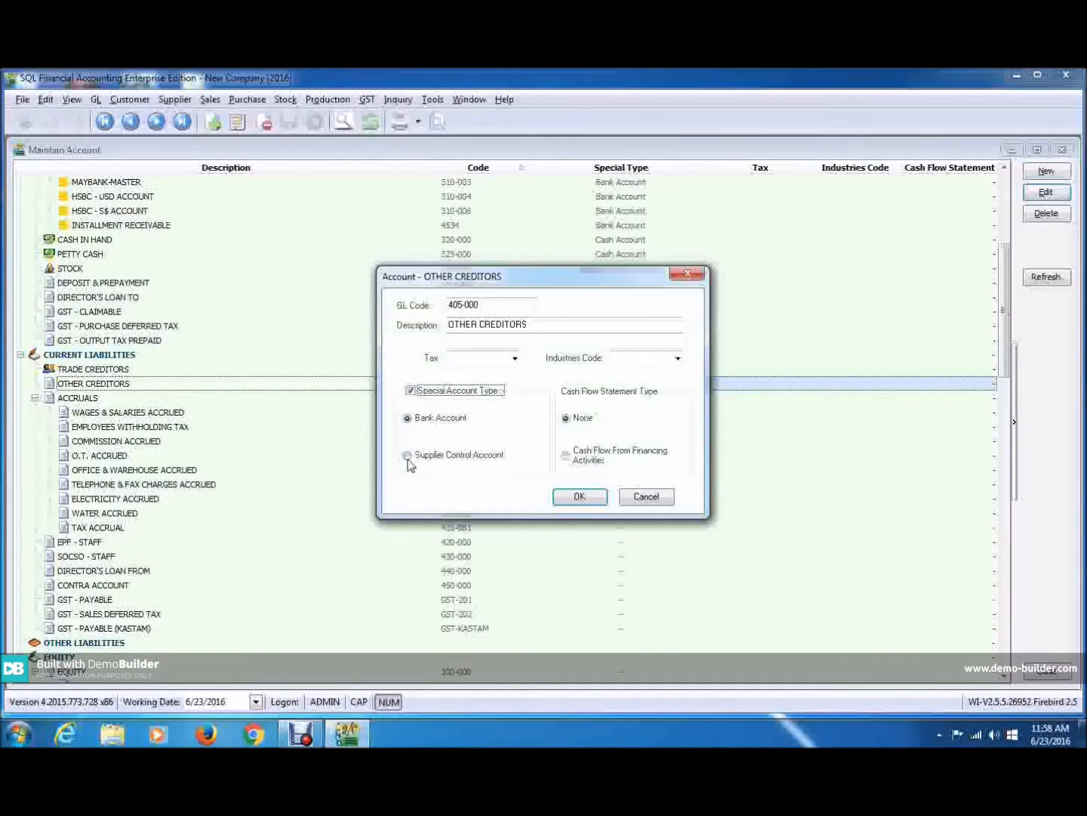
click(407, 455)
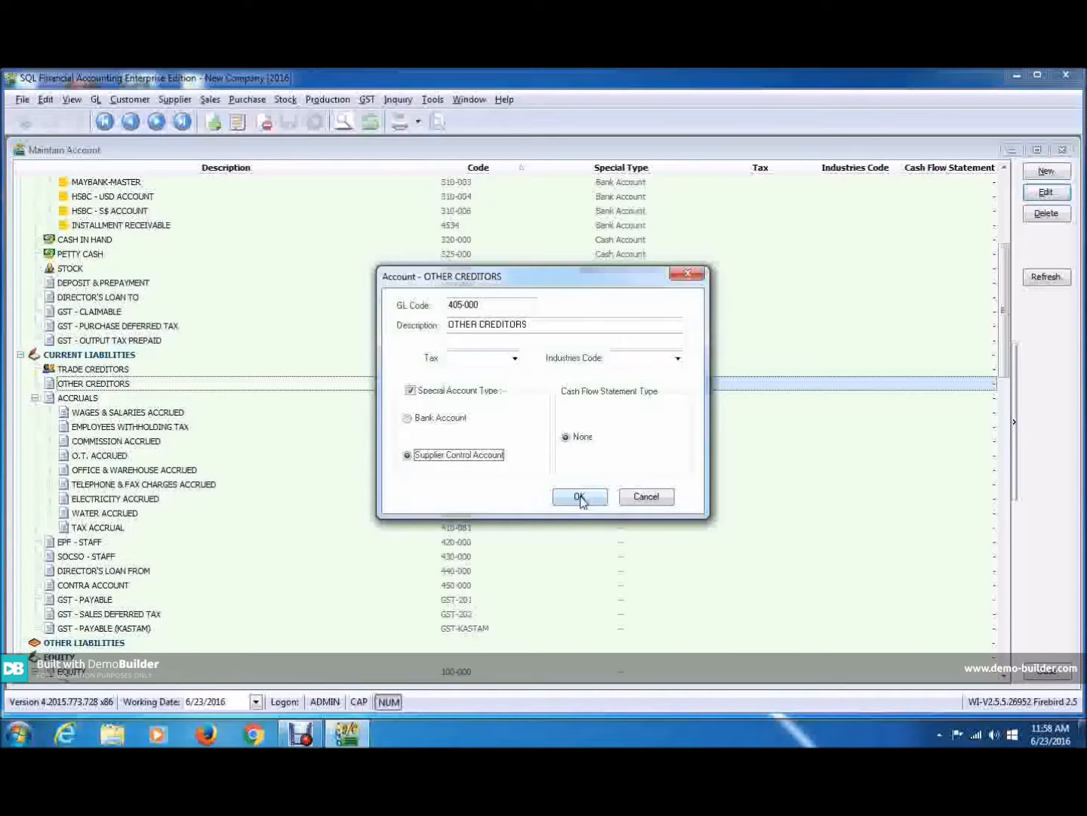
click(580, 496)
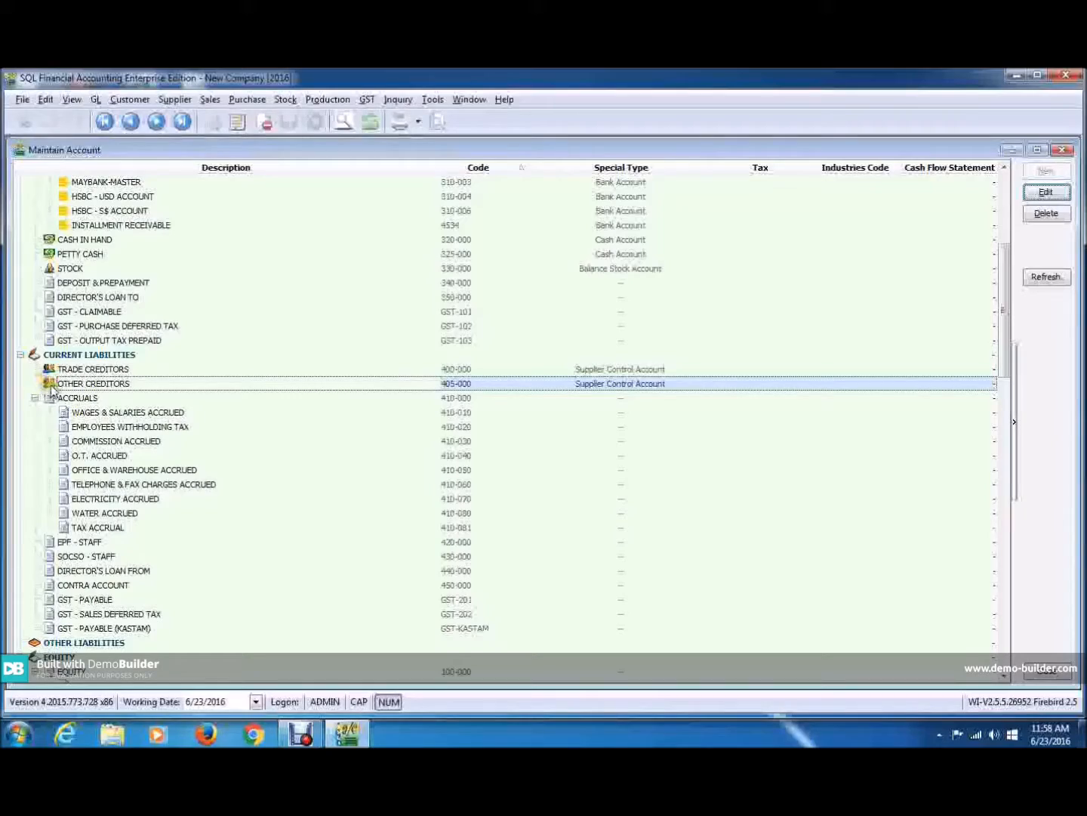
mouse_move(134, 121)
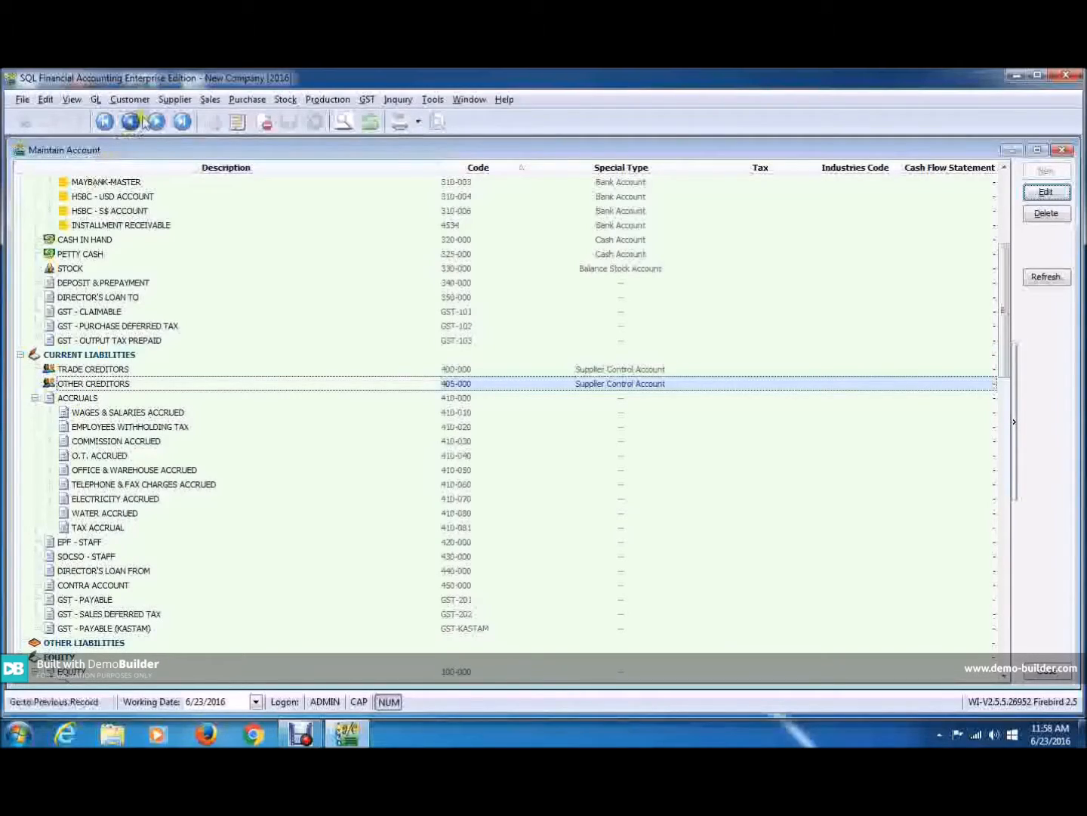
click(174, 99)
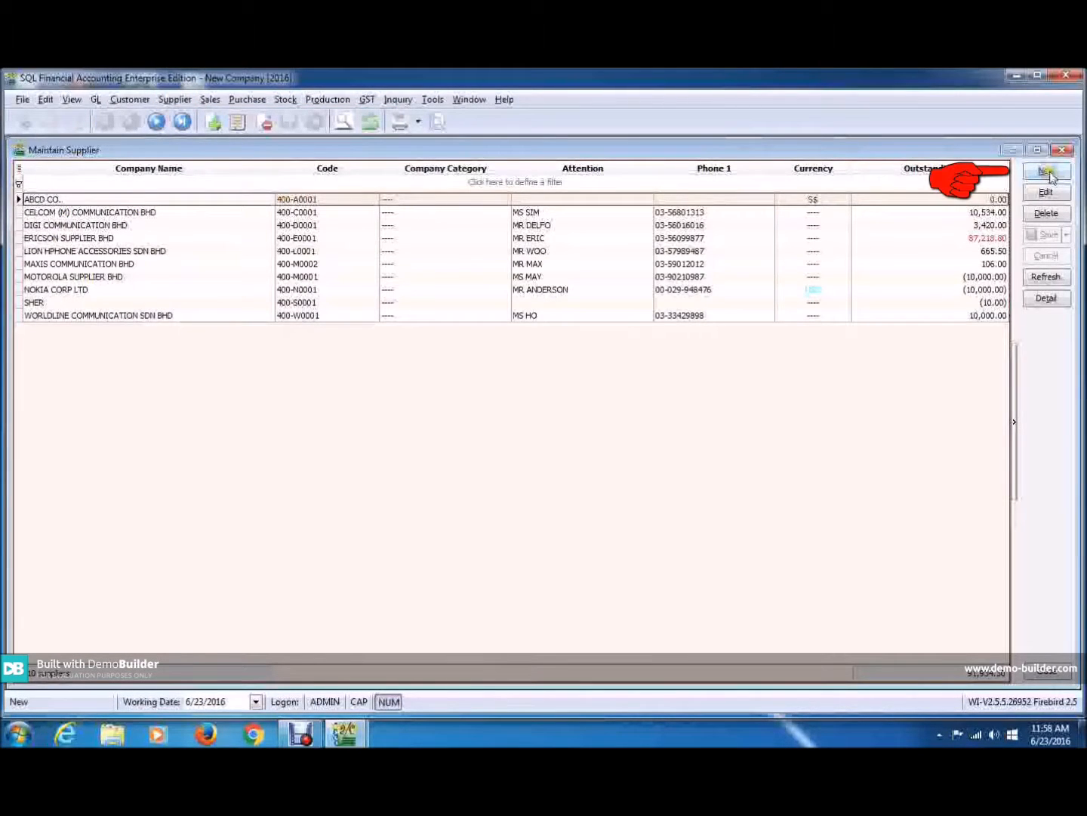
click(1045, 171)
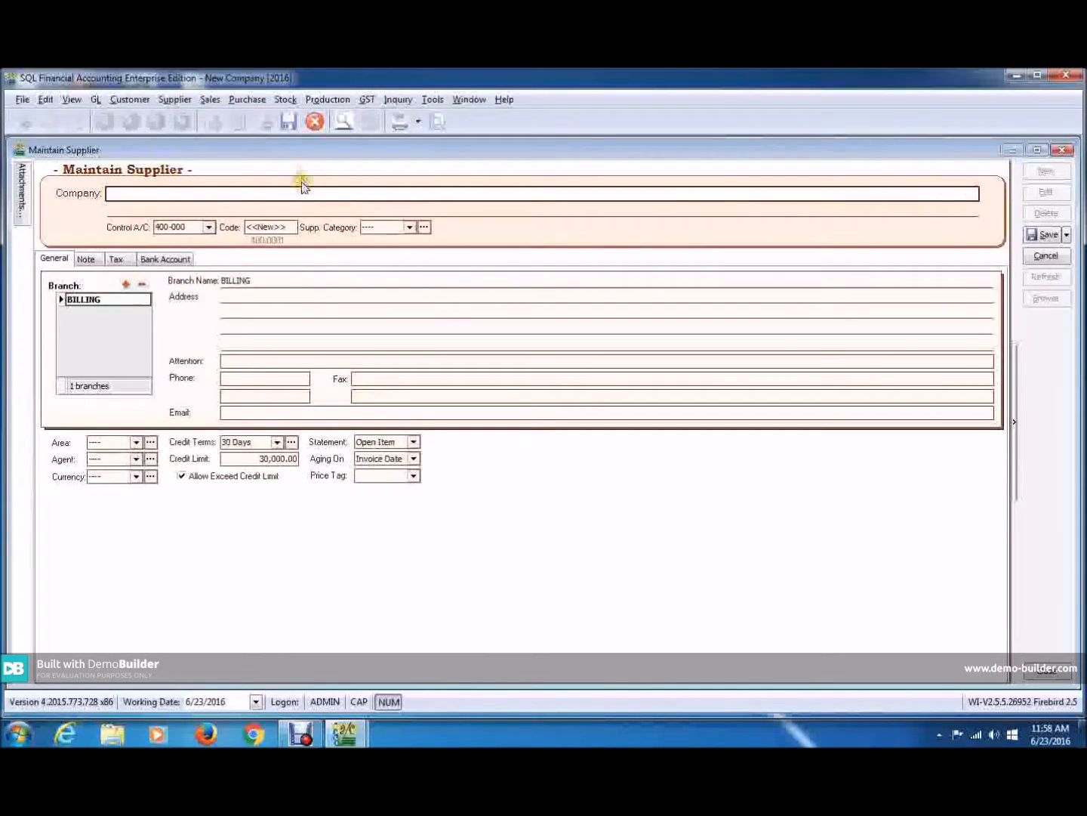
Step: Name the supplier Tenaga with control account 405-000 OTHER CREDITORS, then return to Maintain Account
text(T)
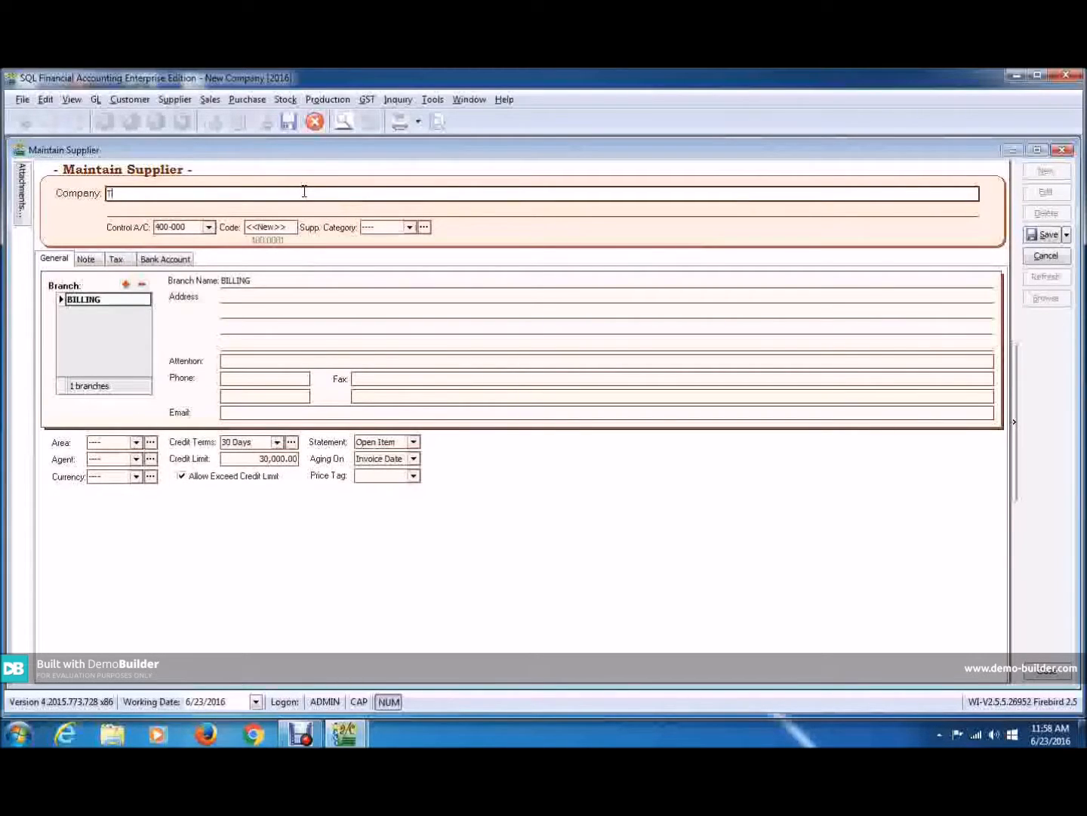
text(enaga Nasional Berhad)
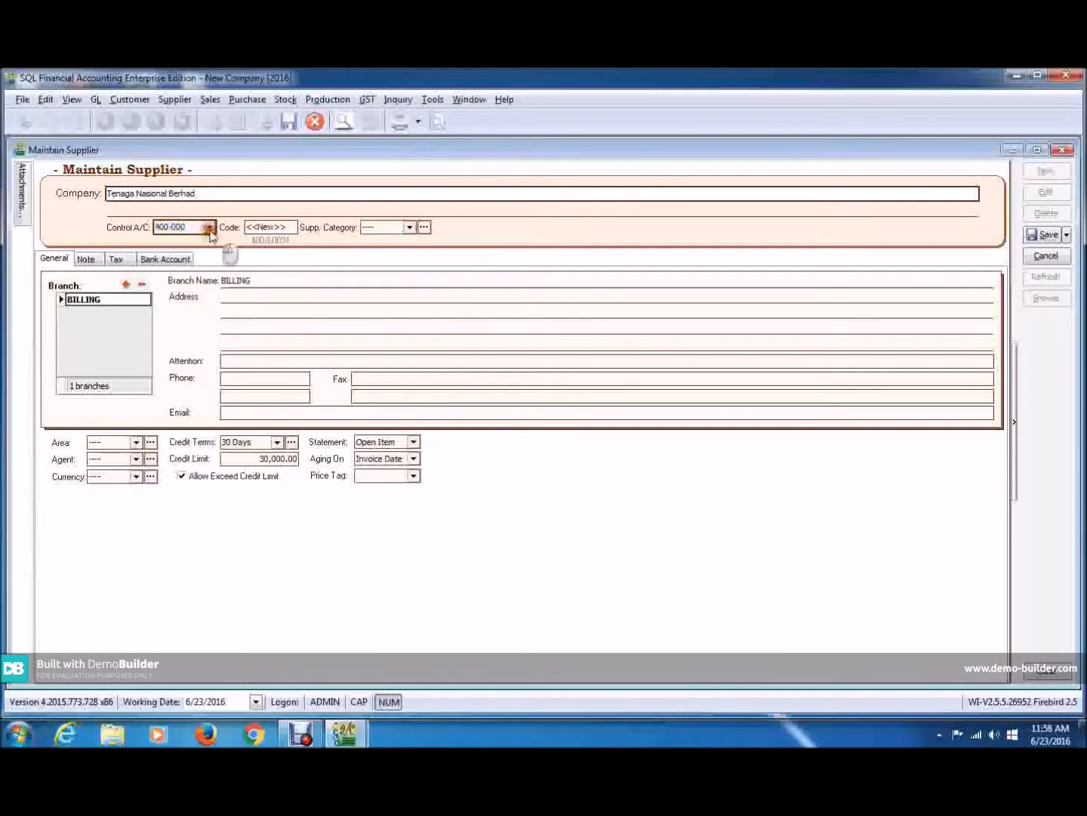
click(208, 226)
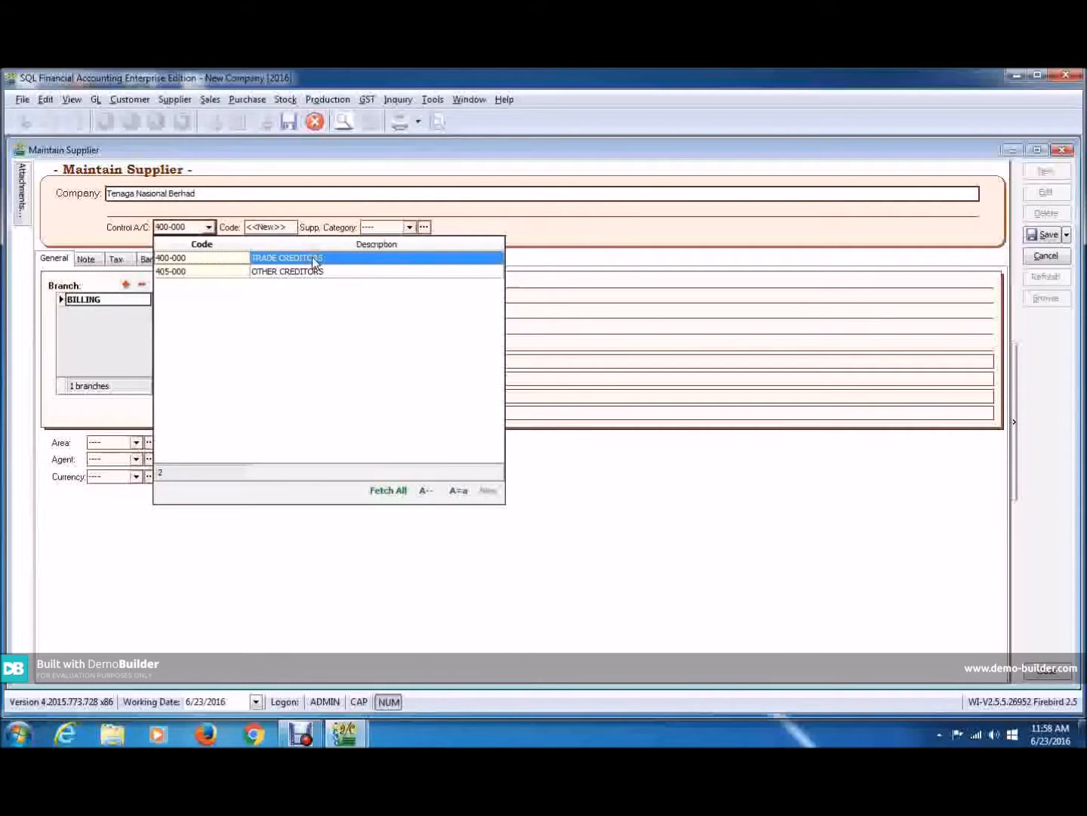
click(287, 271)
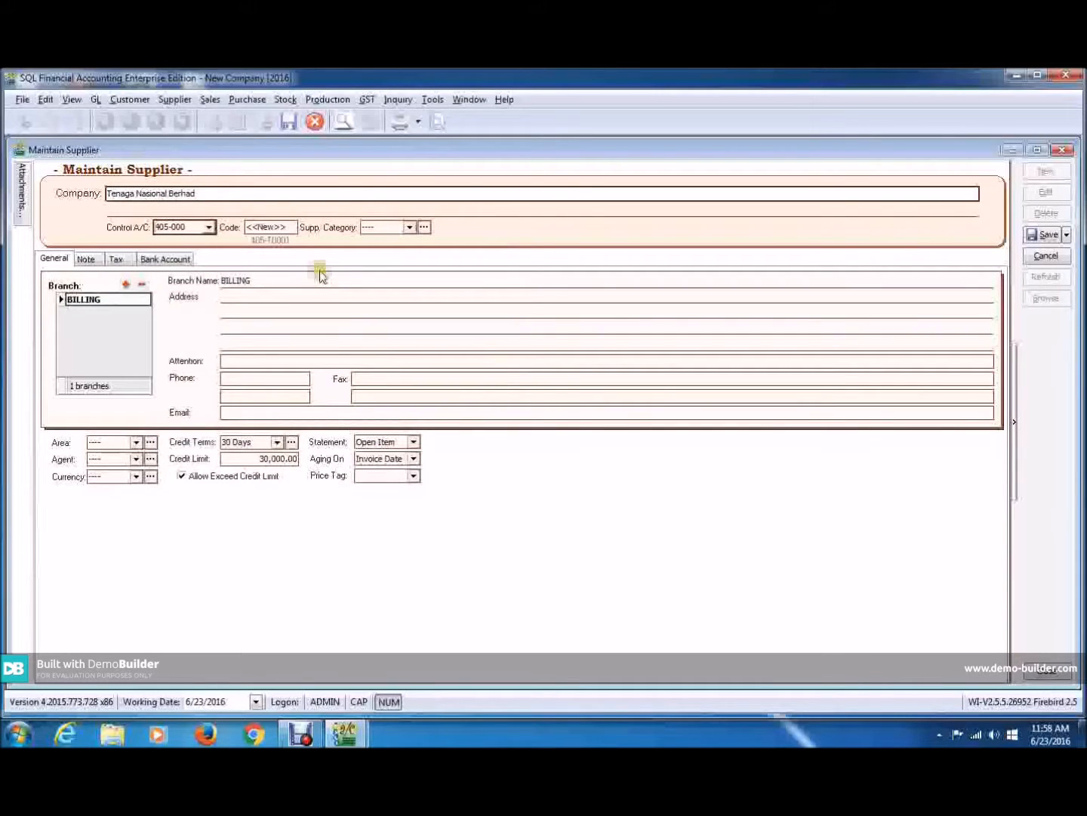
click(1048, 234)
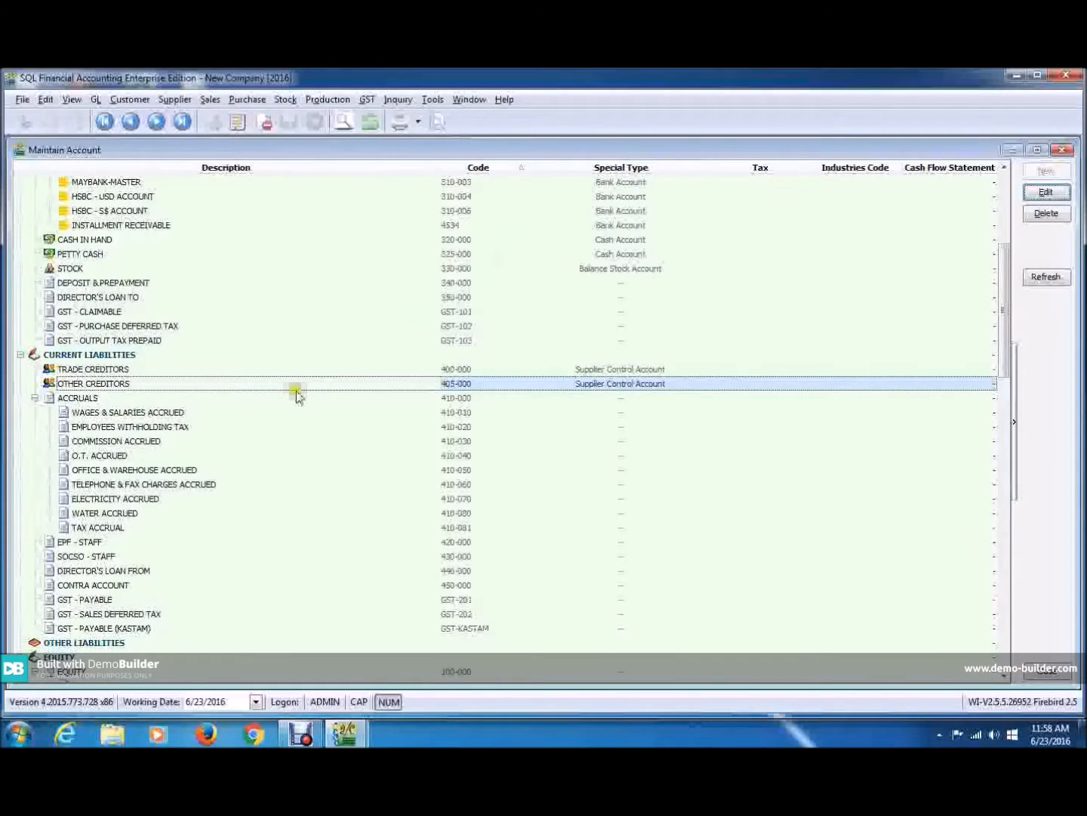
Step: Scroll to the EXPENSES group, select it, and begin a new account under it
click(128, 412)
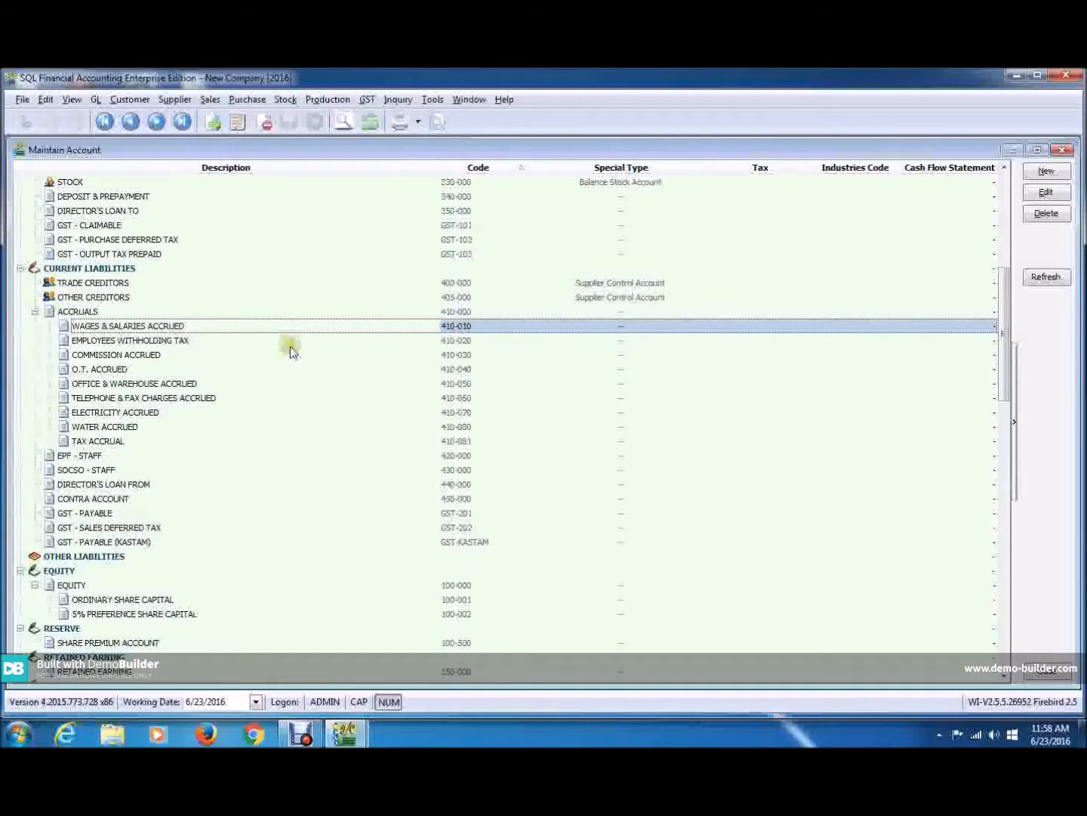
scroll(down, 3)
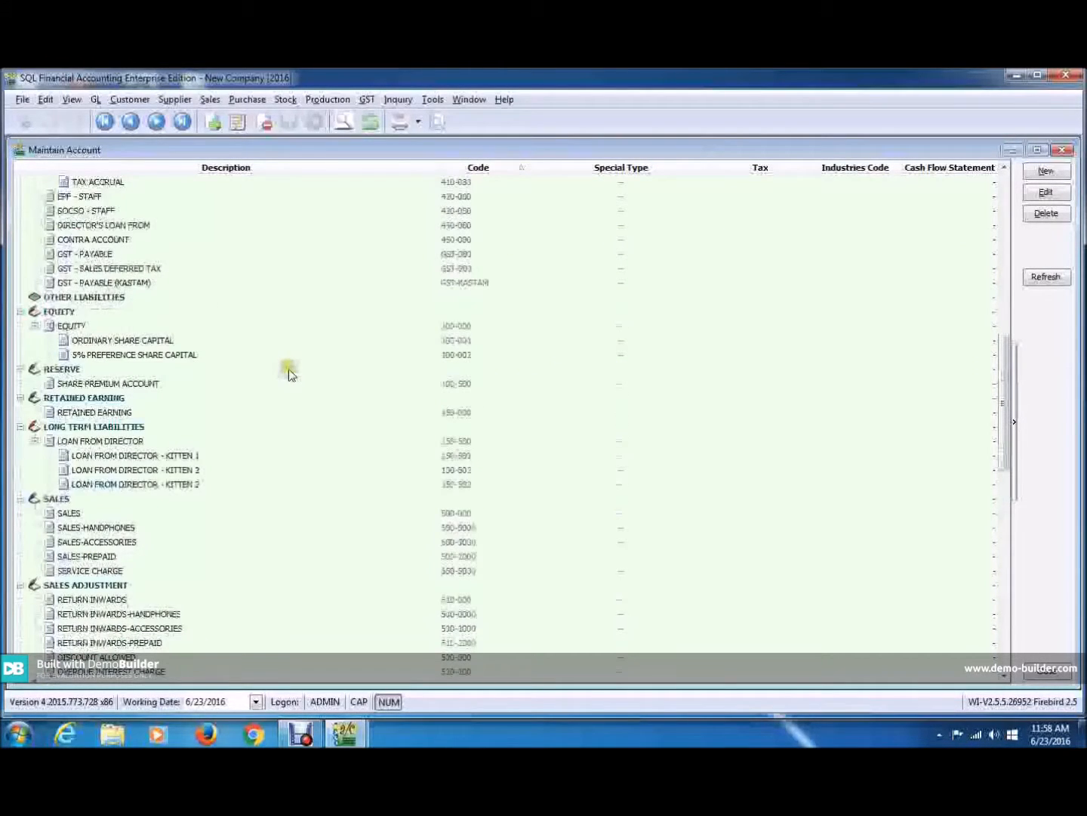
scroll(down, 3)
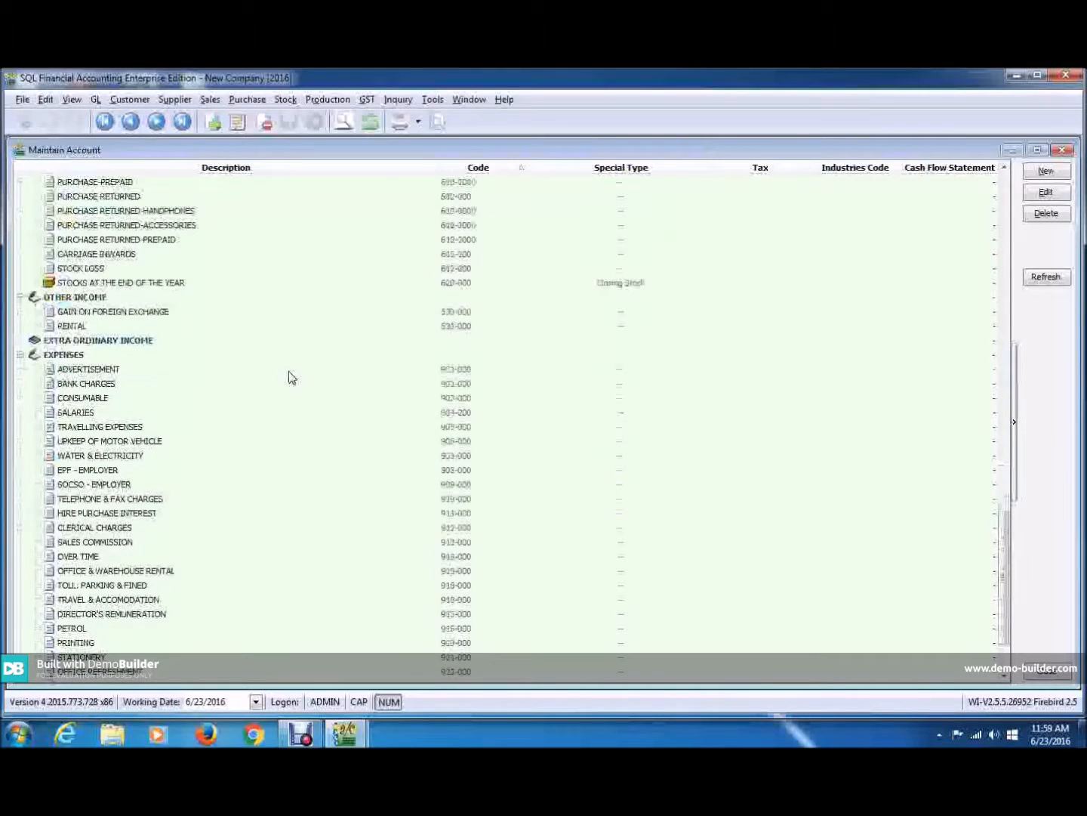
scroll(down, 3)
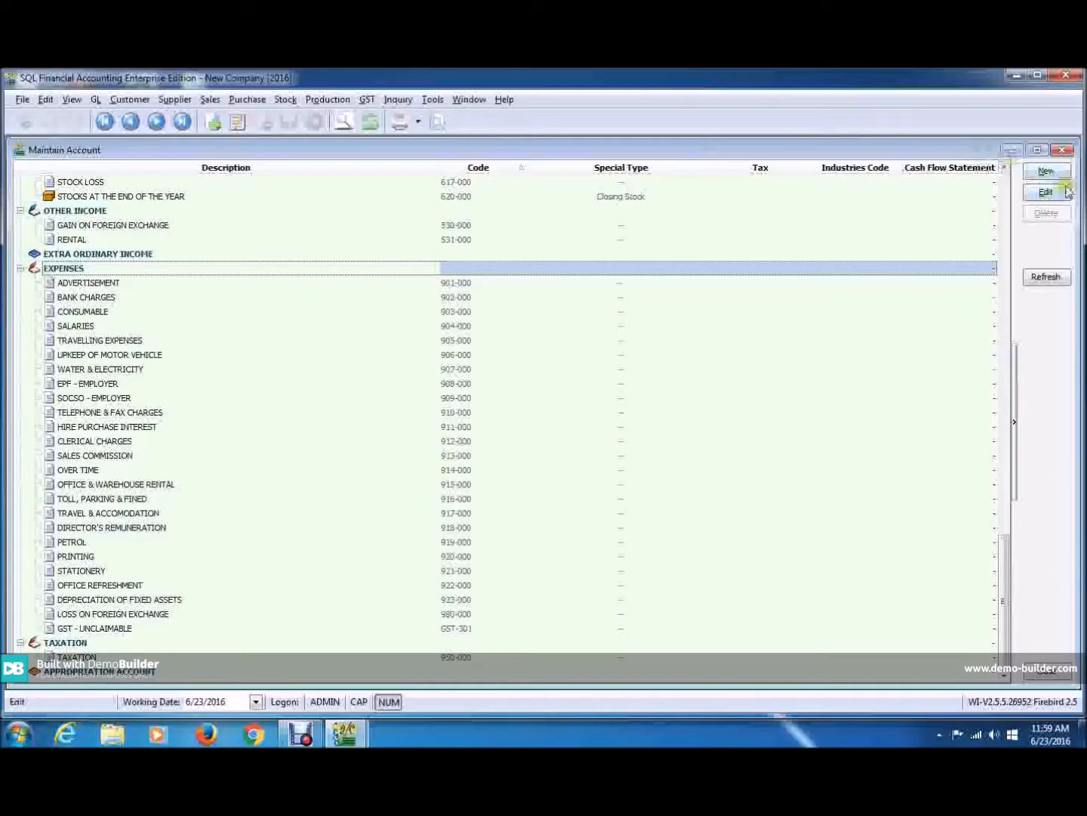
click(1044, 169)
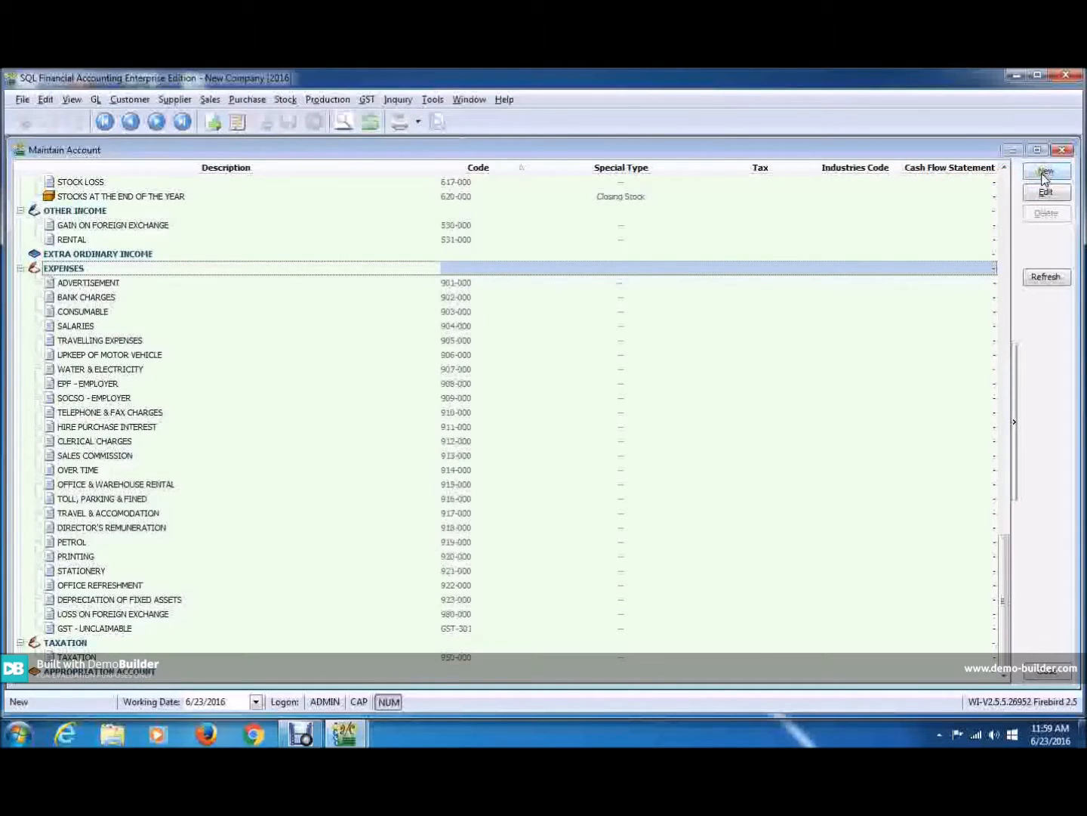
click(1043, 171)
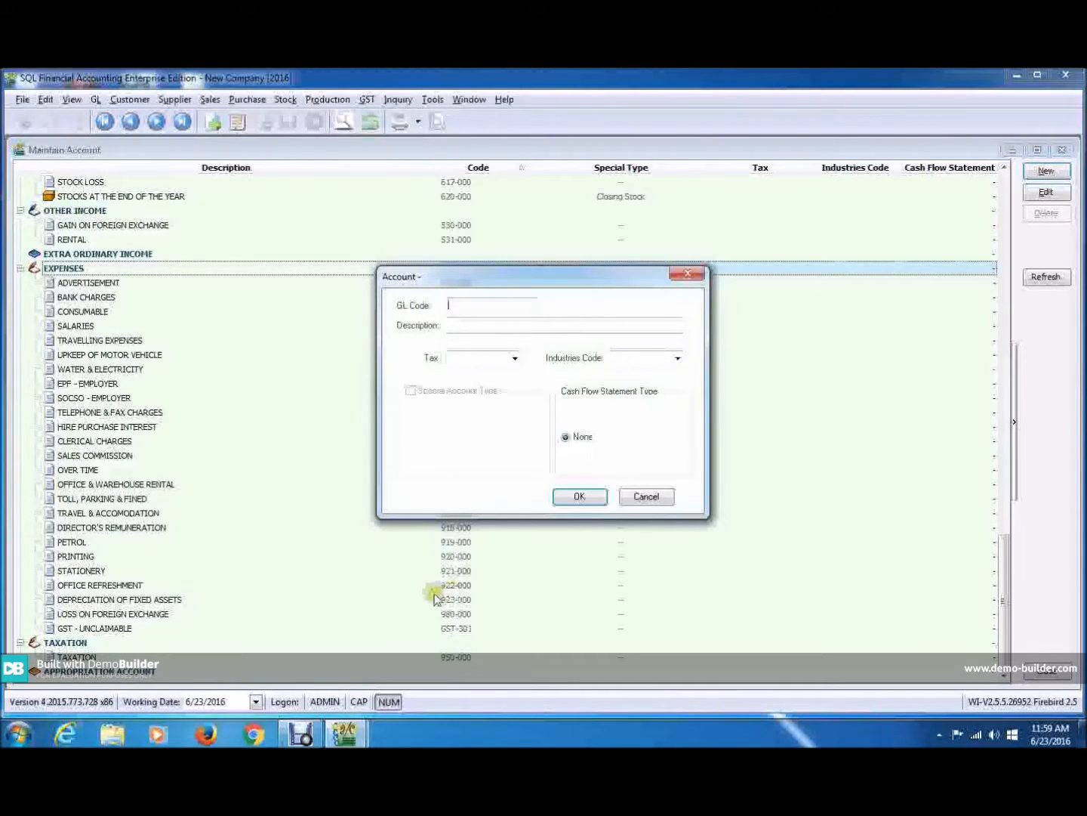
mouse_move(423, 338)
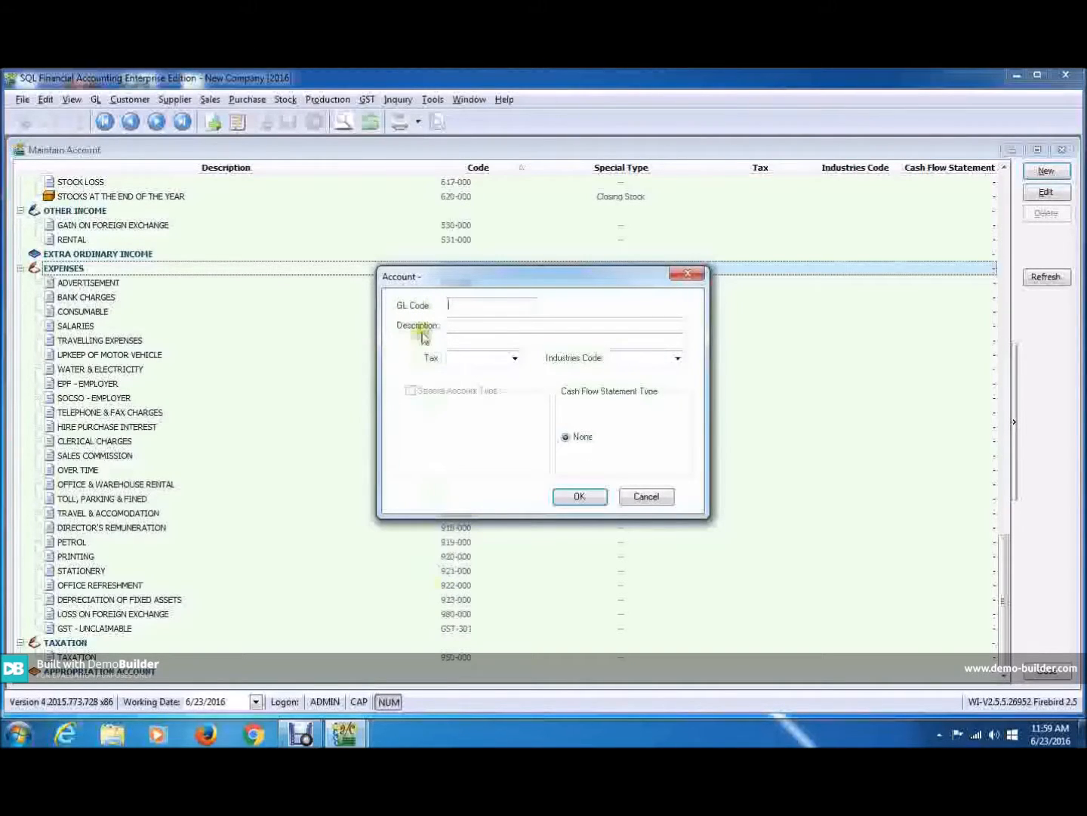
Step: Enter GL code 924-000, description TNB and tax TX, and confirm the new account
text(94)
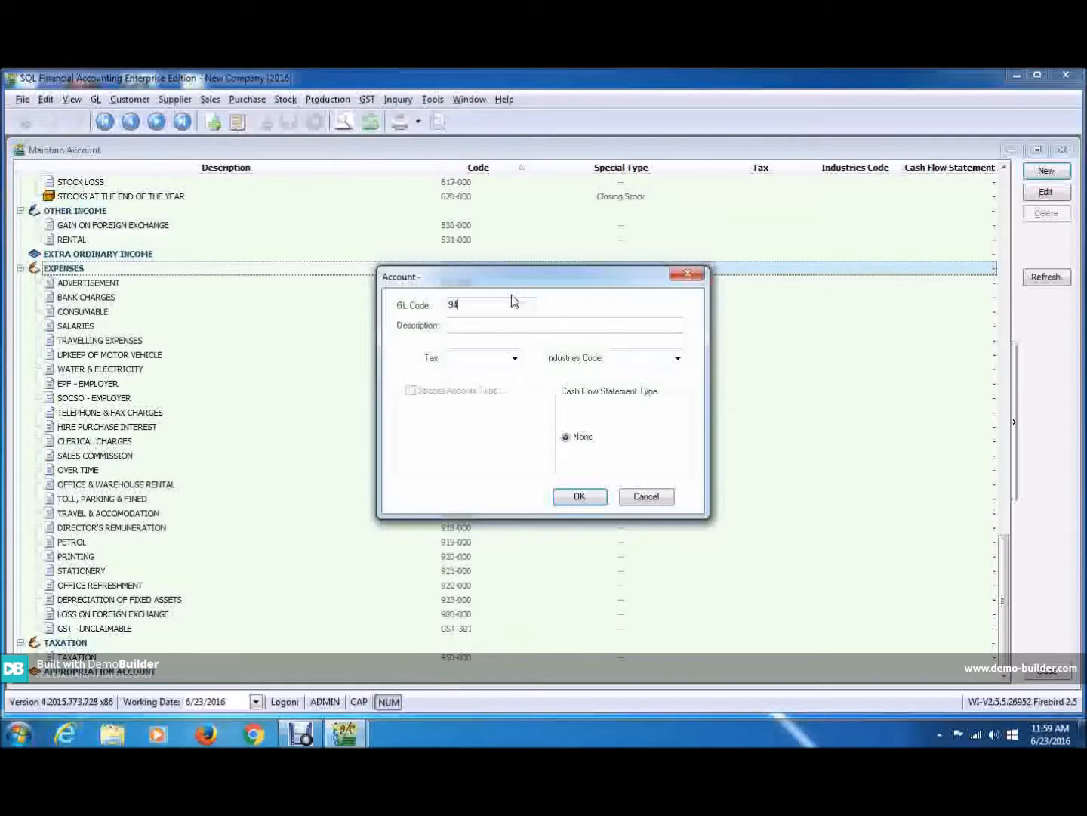
text(24-000)
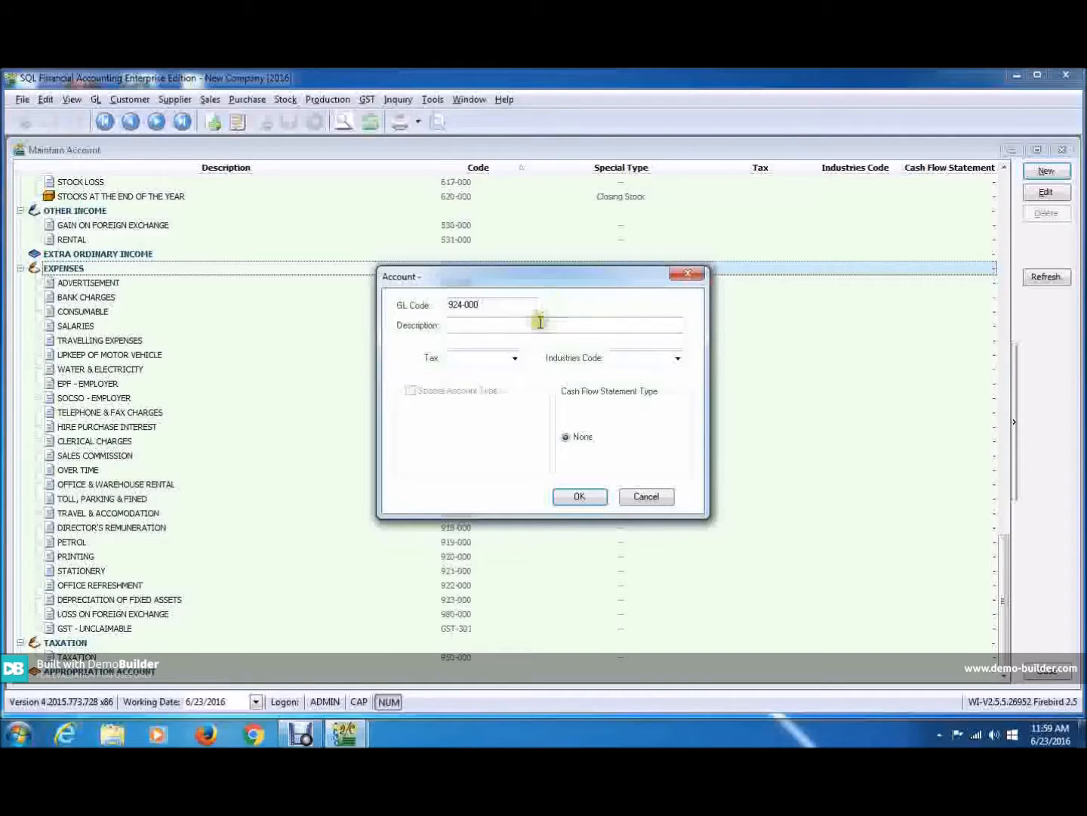
click(540, 323)
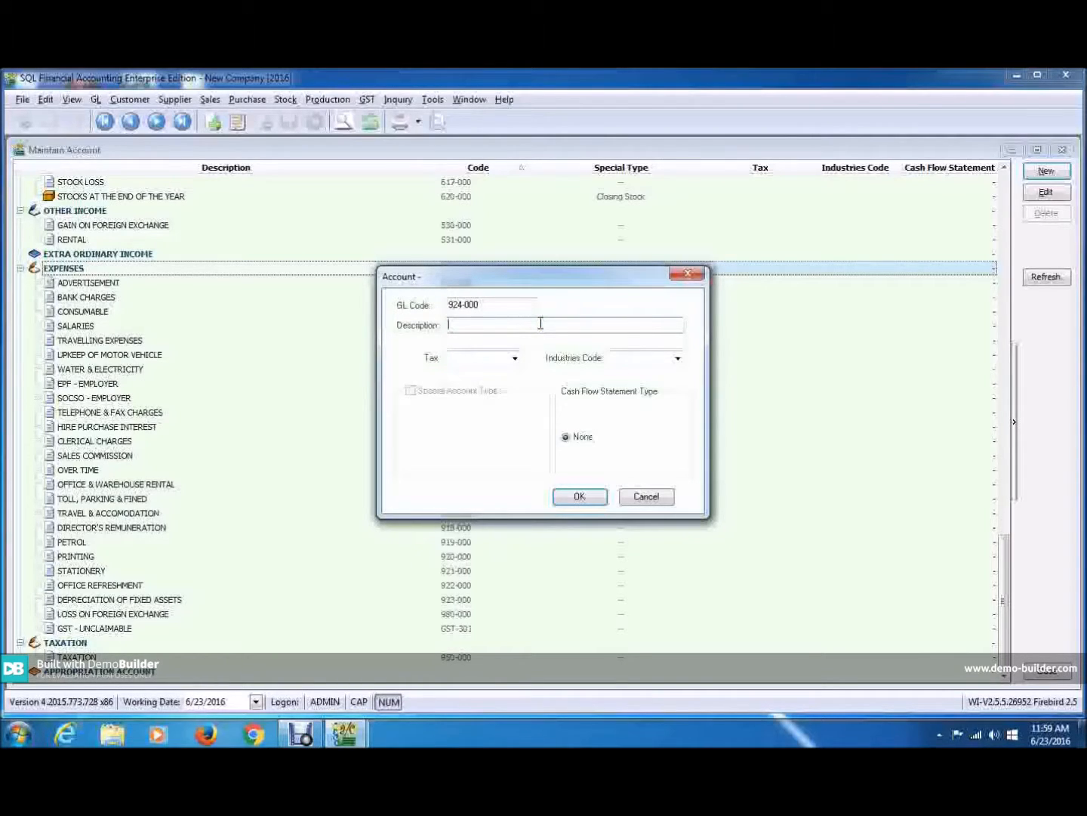
click(513, 358)
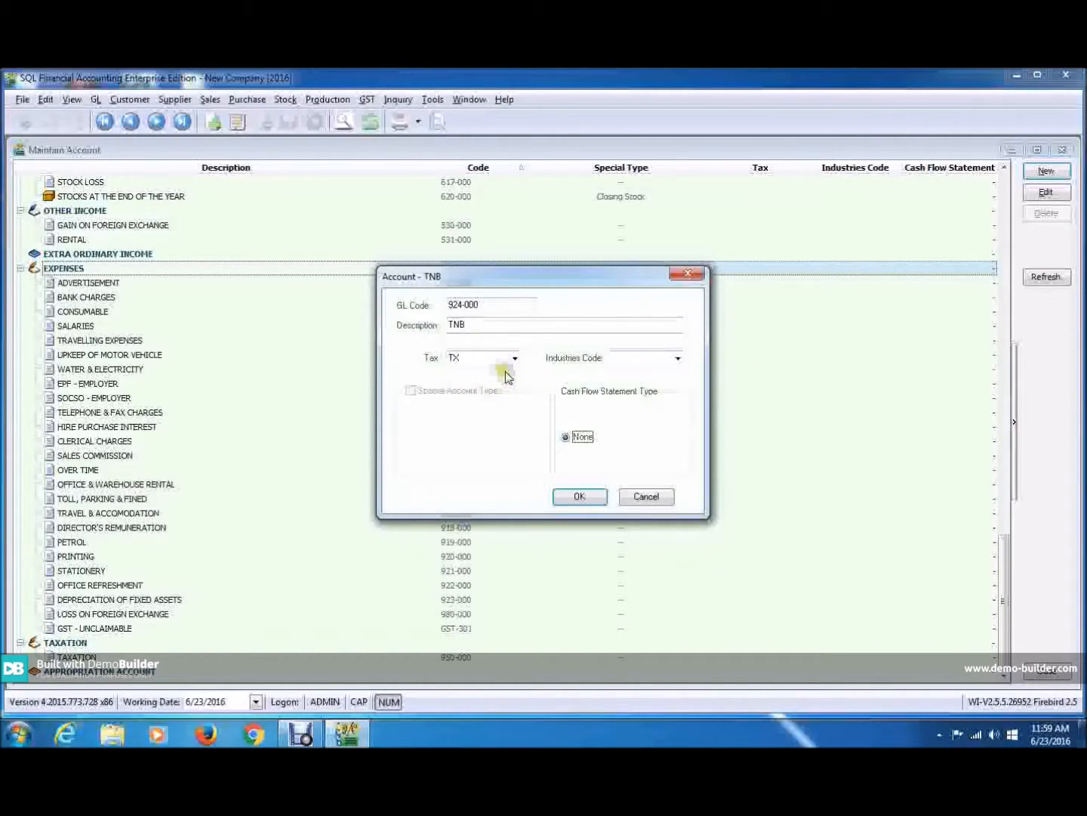
mouse_move(596, 368)
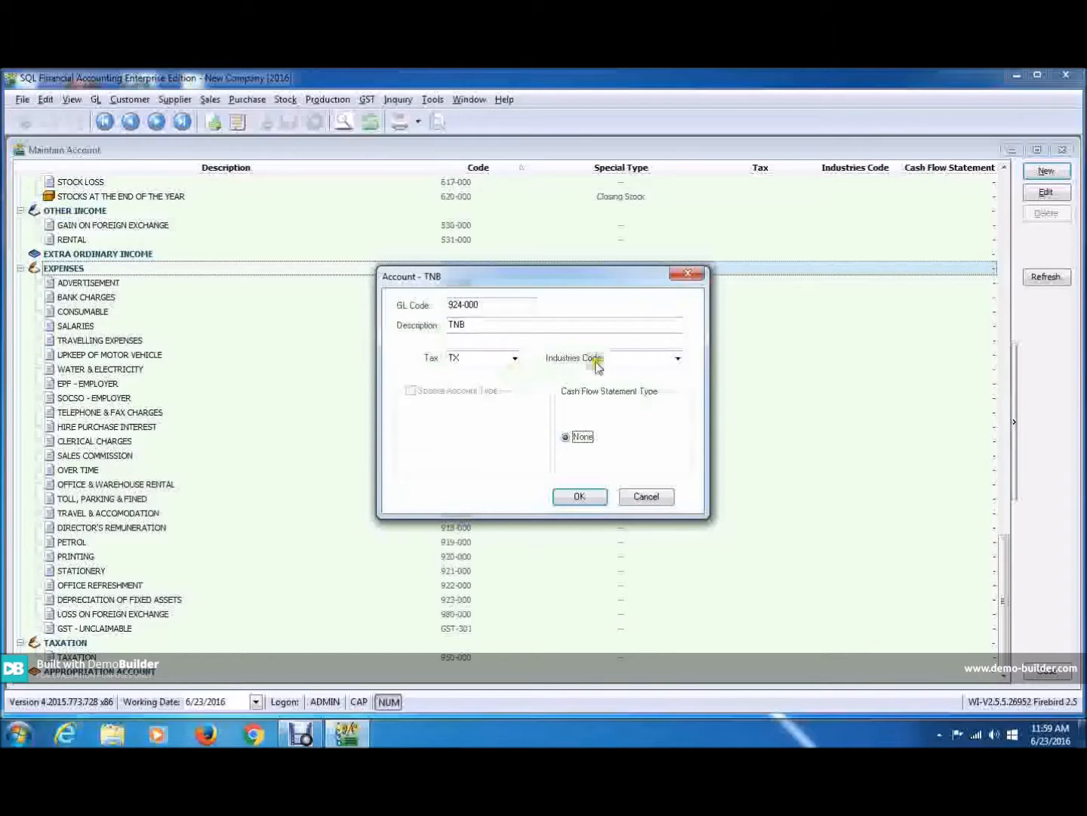
click(580, 496)
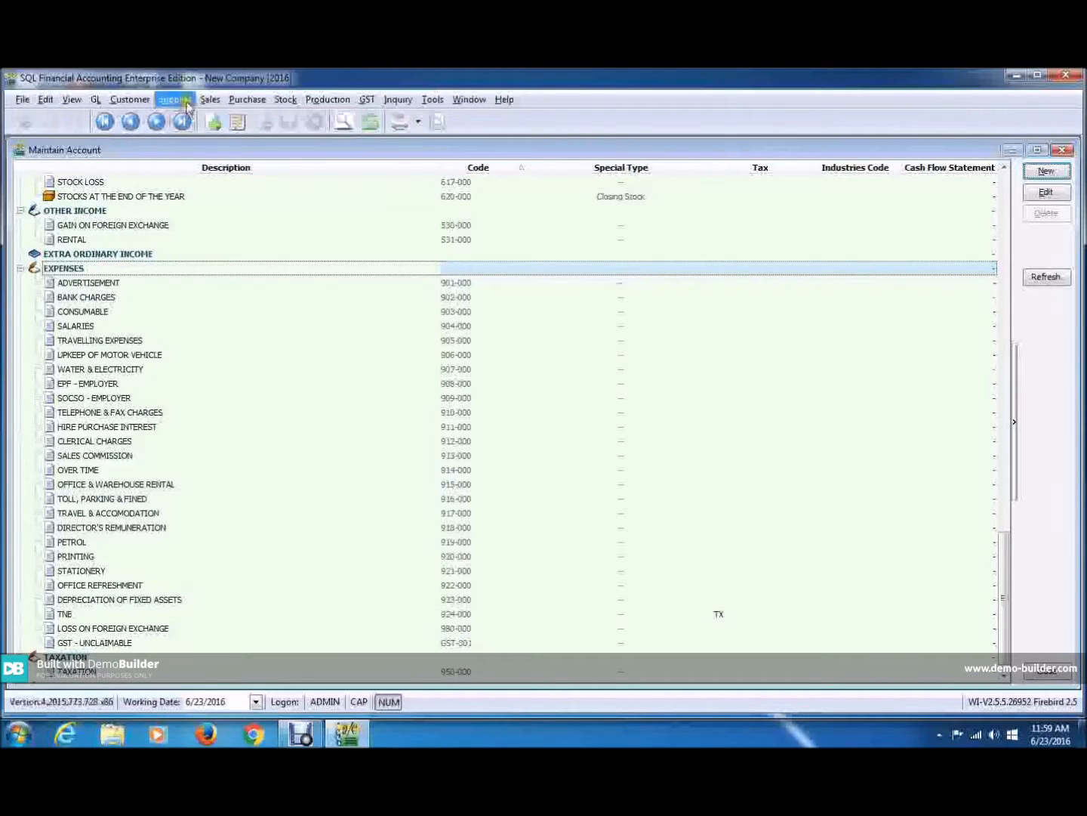
Step: Create a new supplier invoice and choose Tenaga Nasional Berhad (405-T0001) as supplier
click(174, 99)
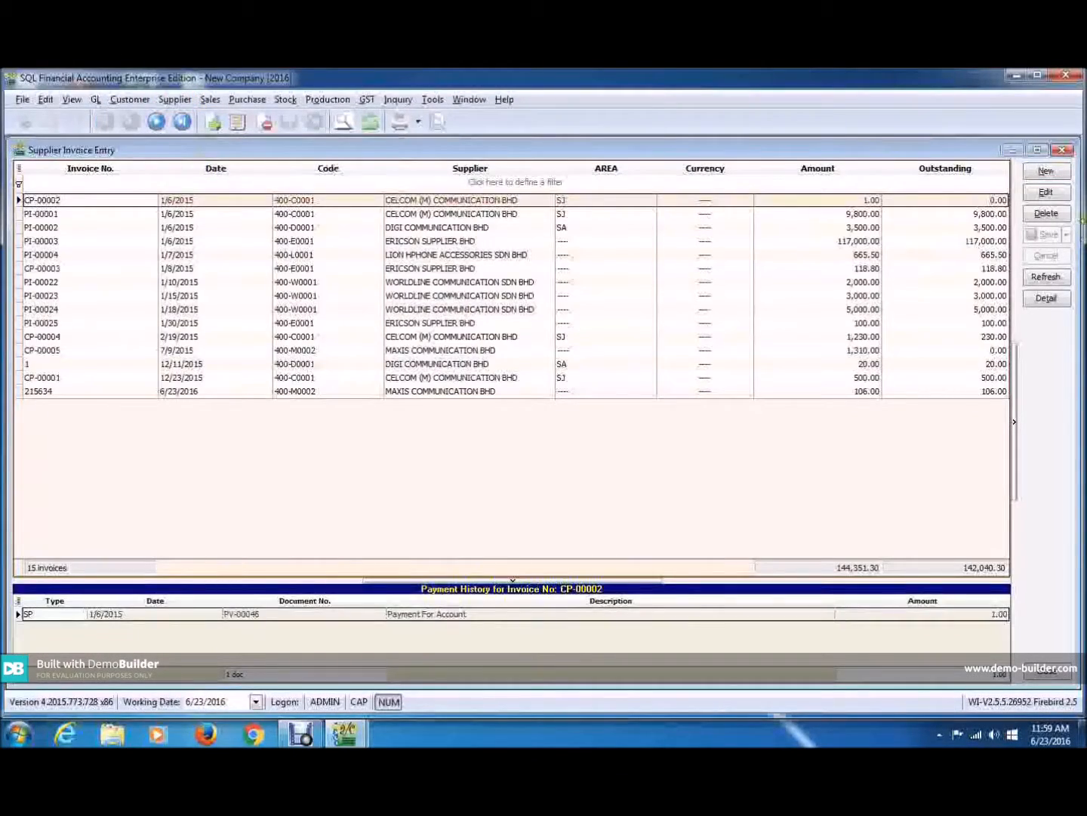
click(1045, 171)
text(te)
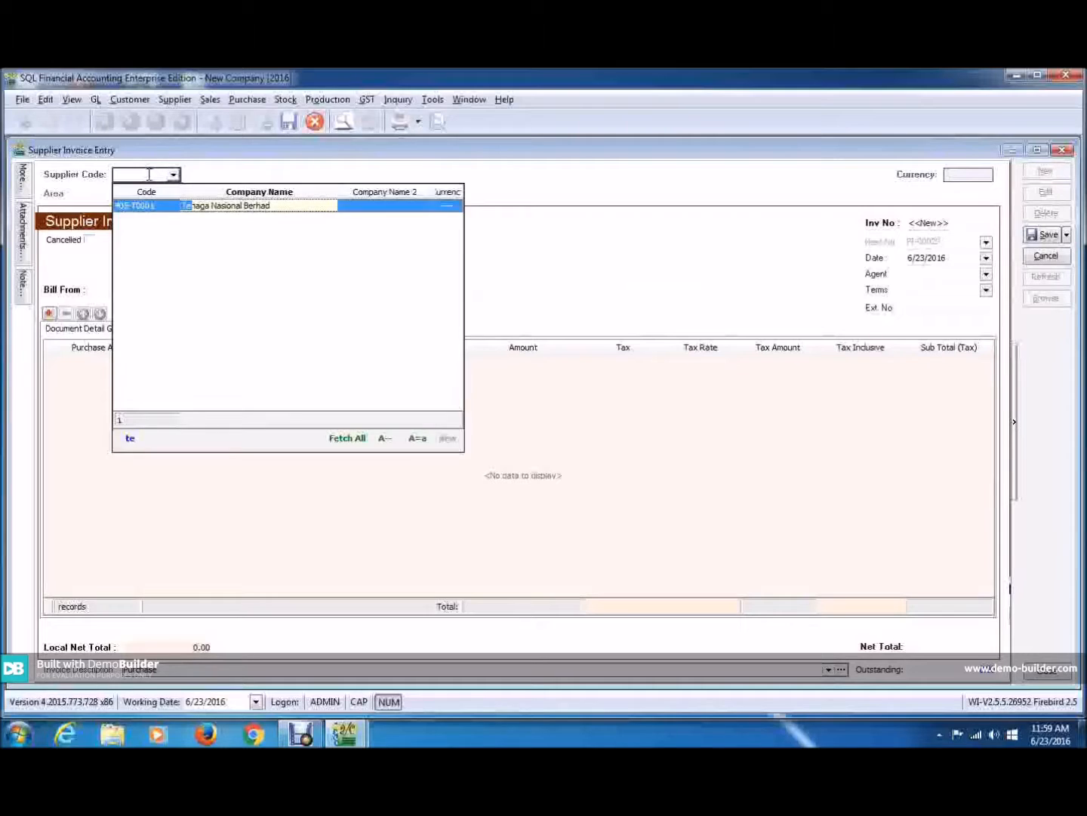
click(227, 205)
text(tn)
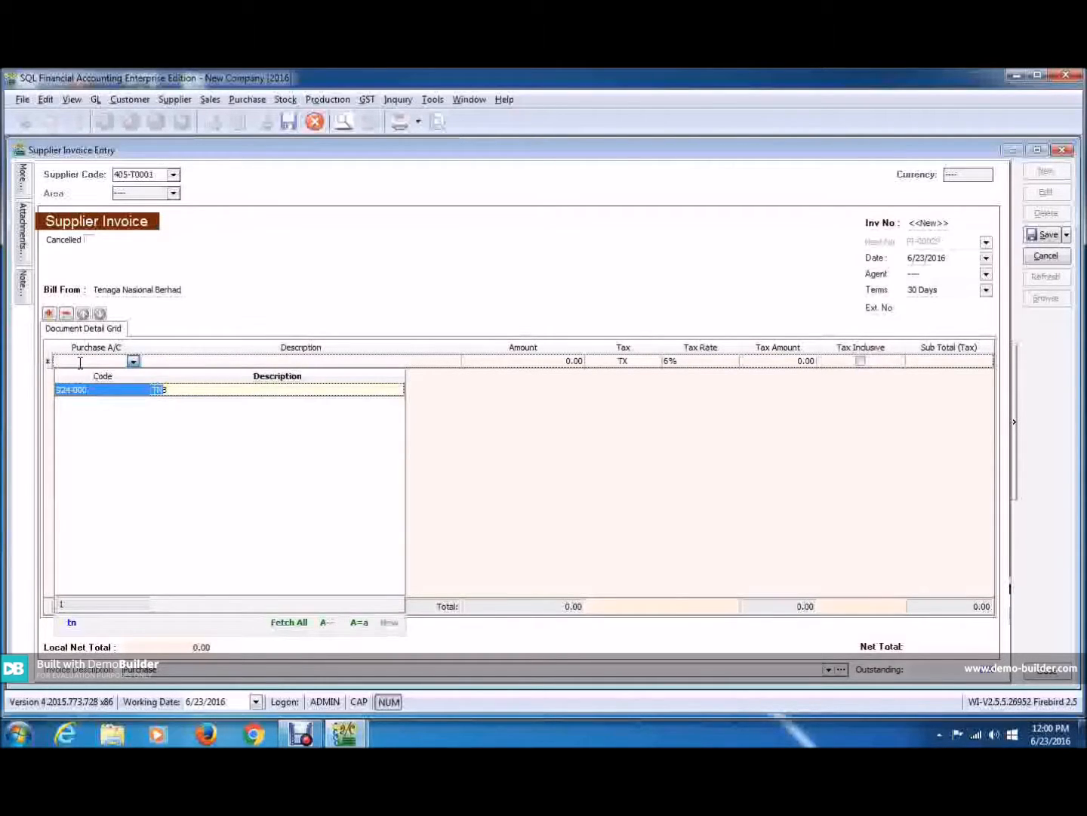
Step: Charge the invoice line to account 924-000 TNB with an amount of 45, adding TX 6% tax
click(72, 390)
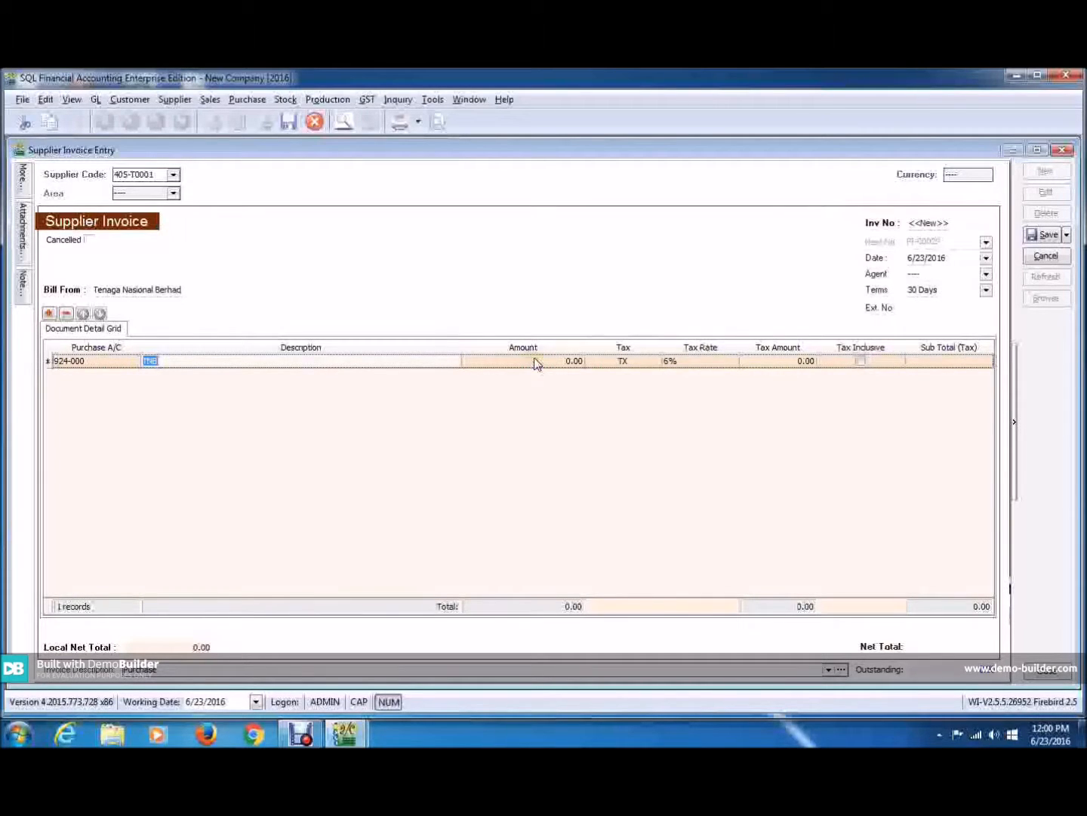
click(535, 361)
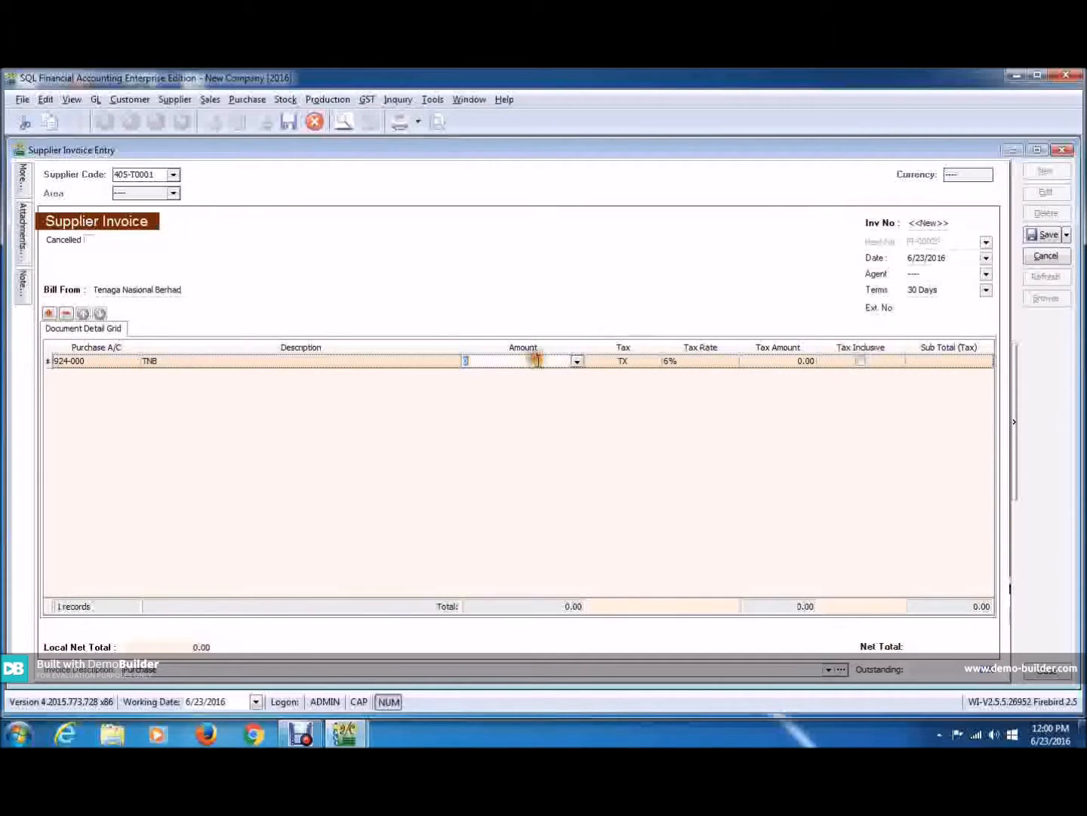
text(45.00)
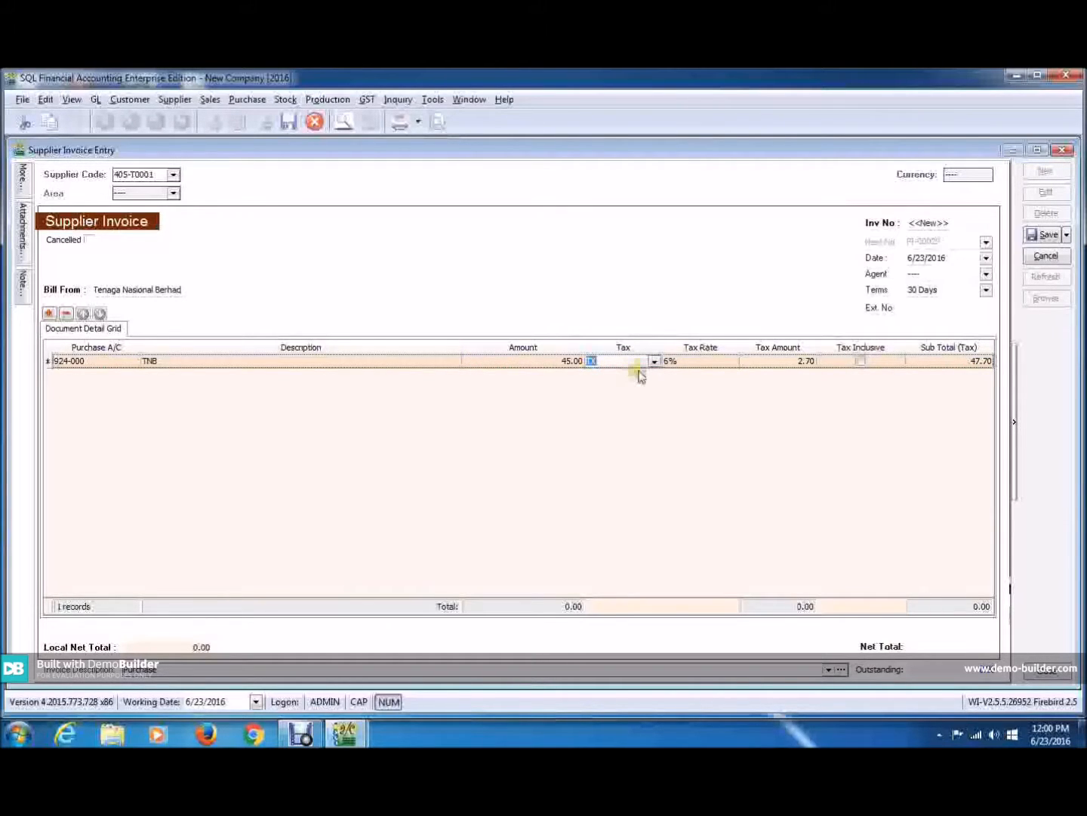
mouse_move(838, 327)
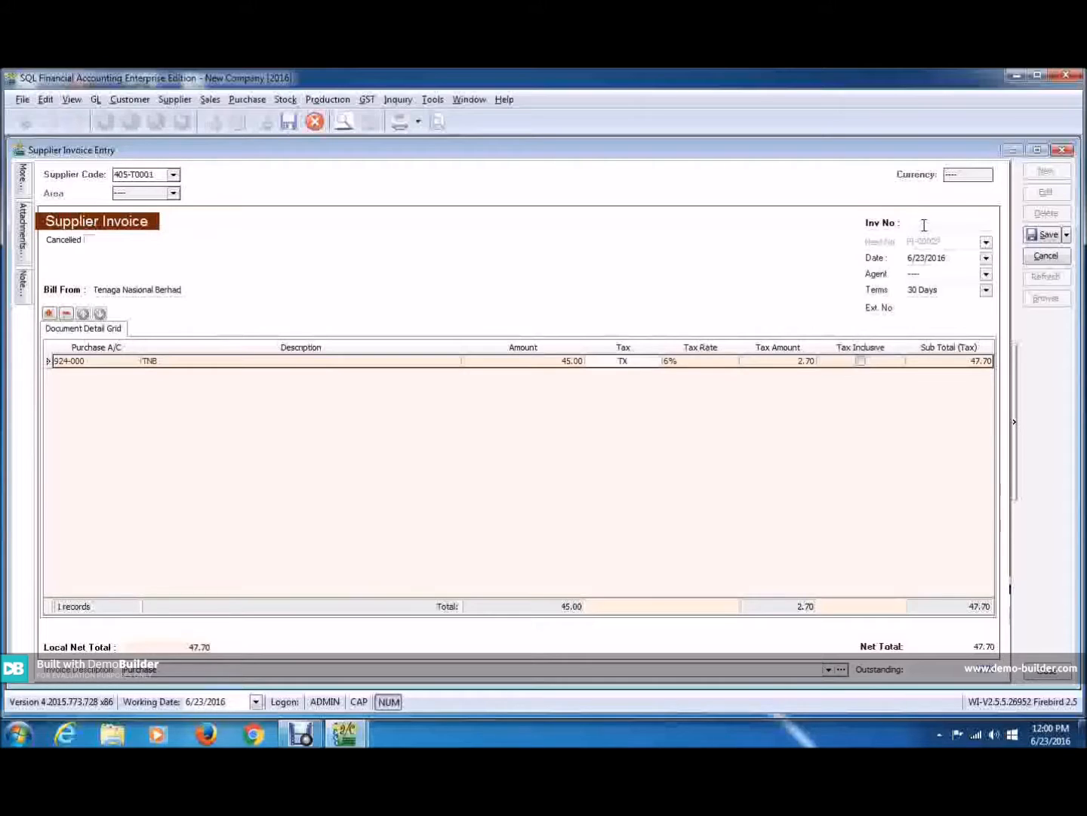
Step: Enter invoice number 614521, save the invoice, and close the account maintenance list
click(922, 223)
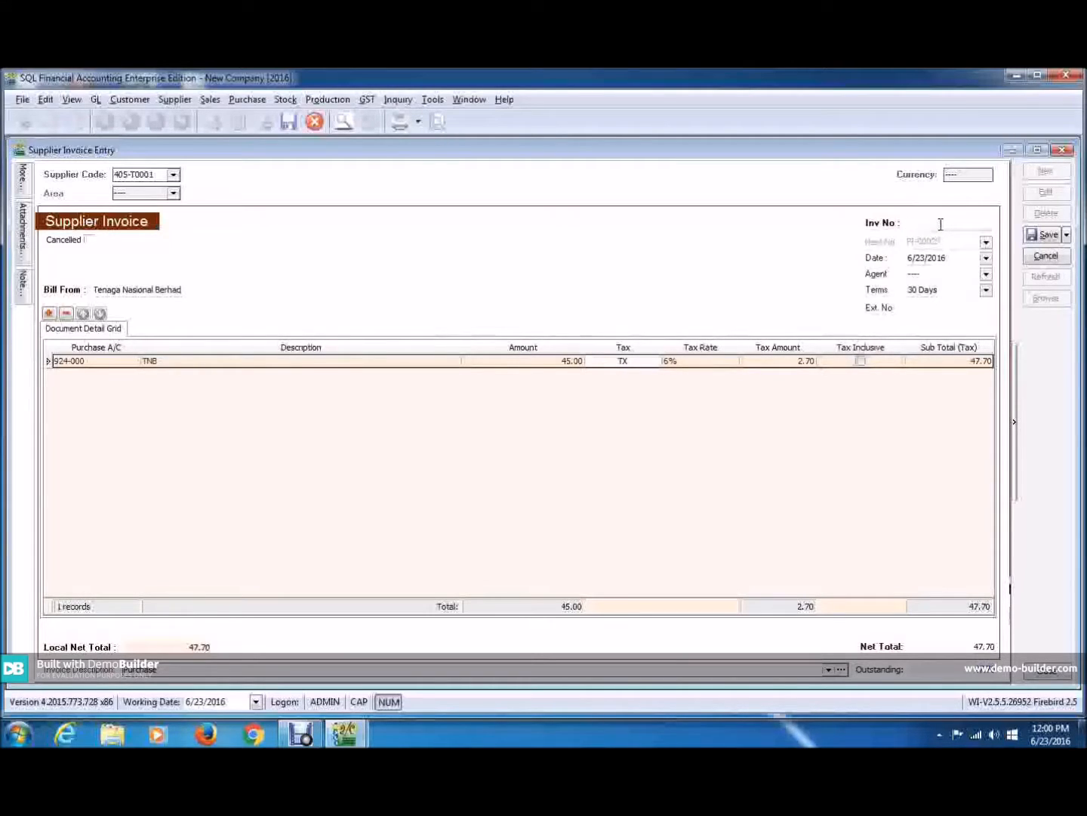
text(614521)
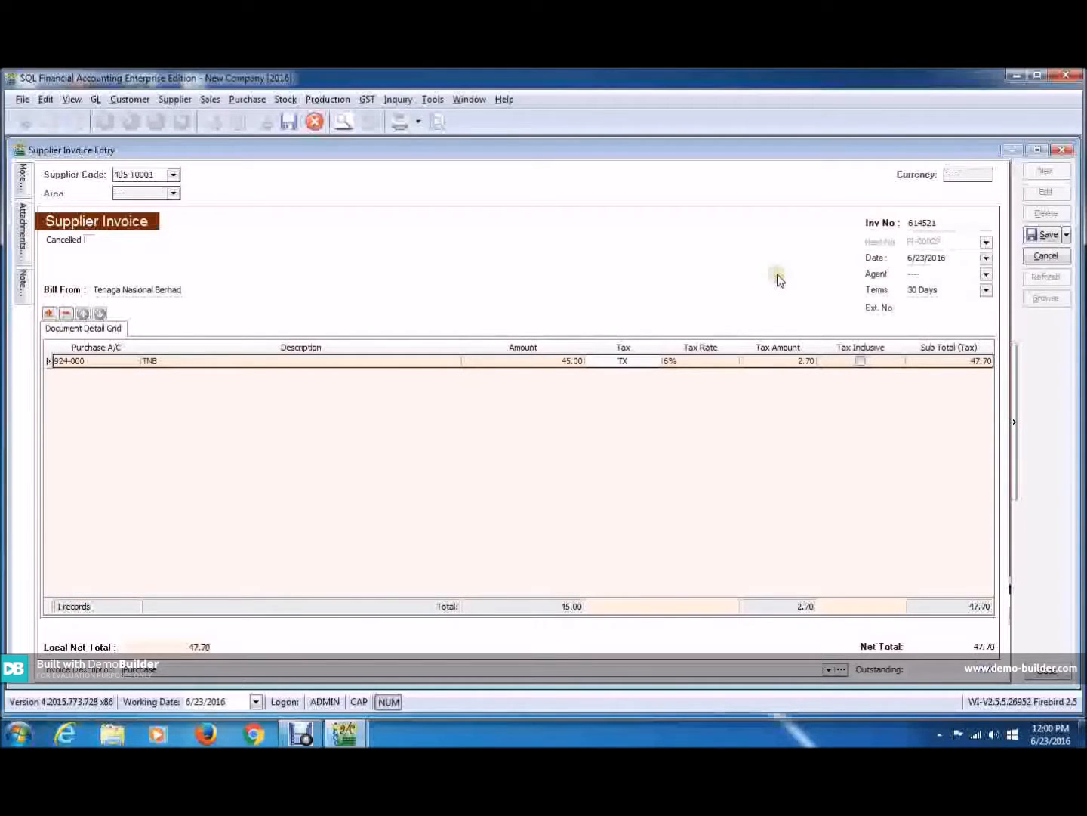
mouse_move(884, 438)
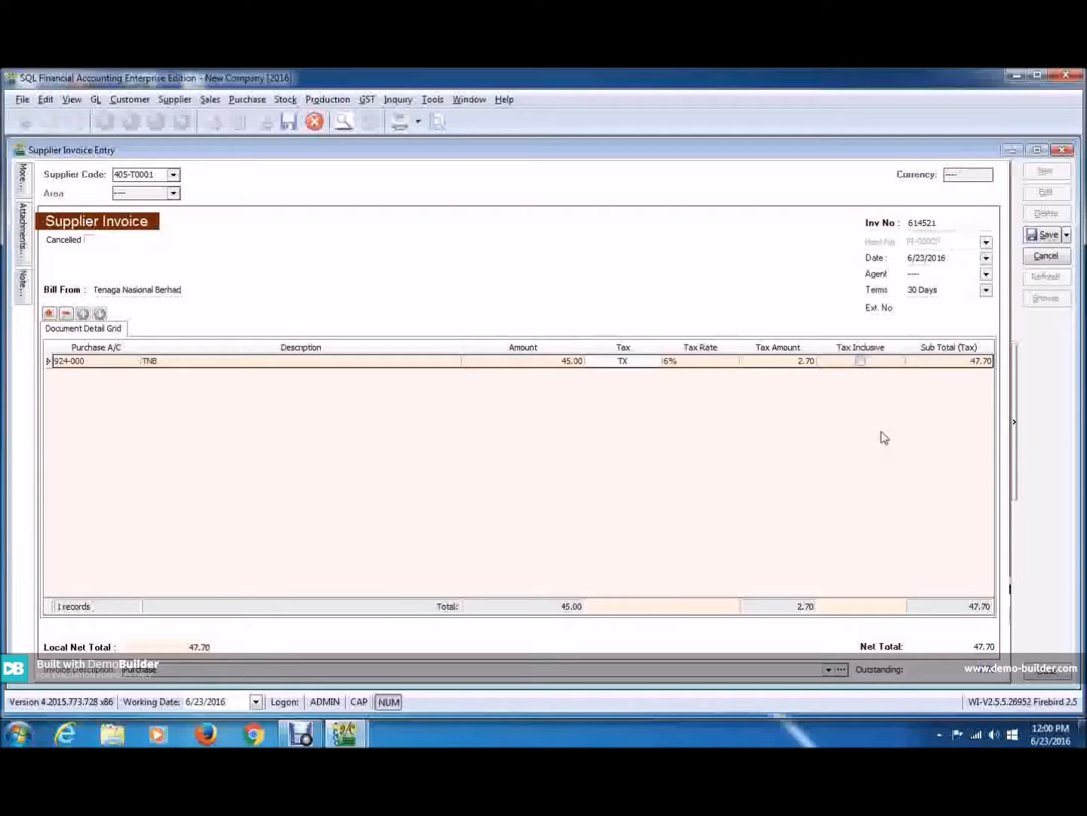
click(1048, 234)
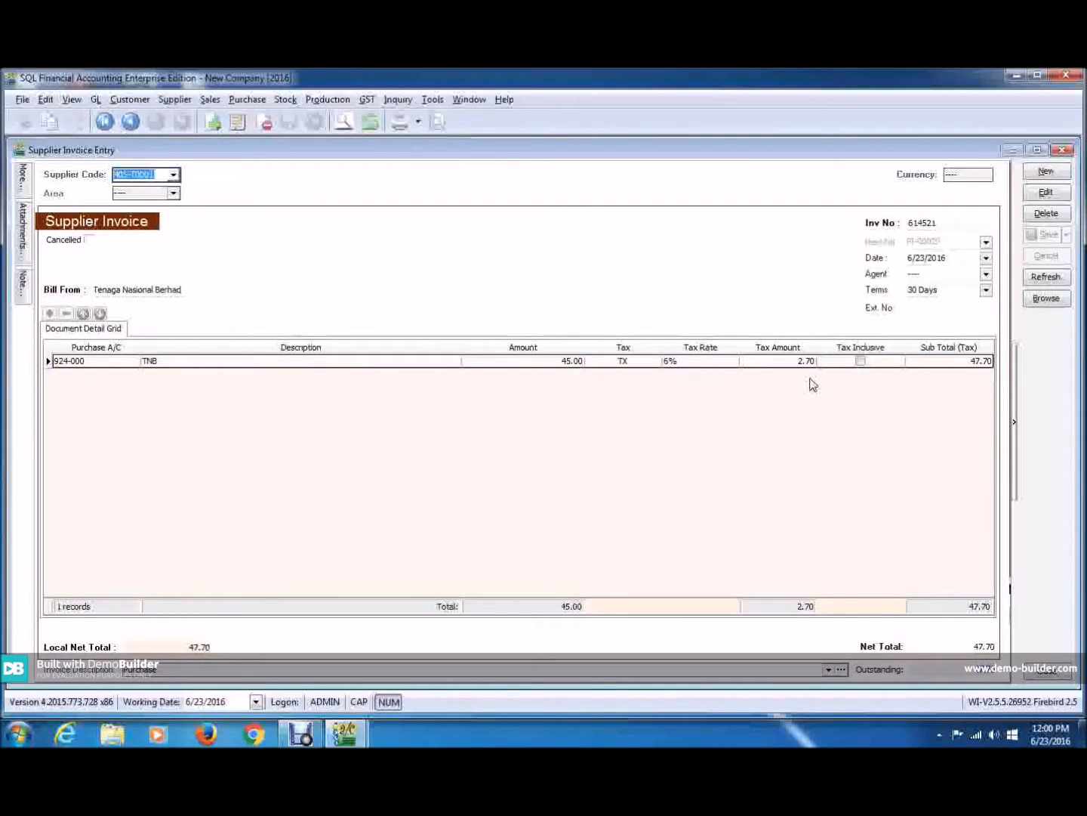
mouse_move(876, 336)
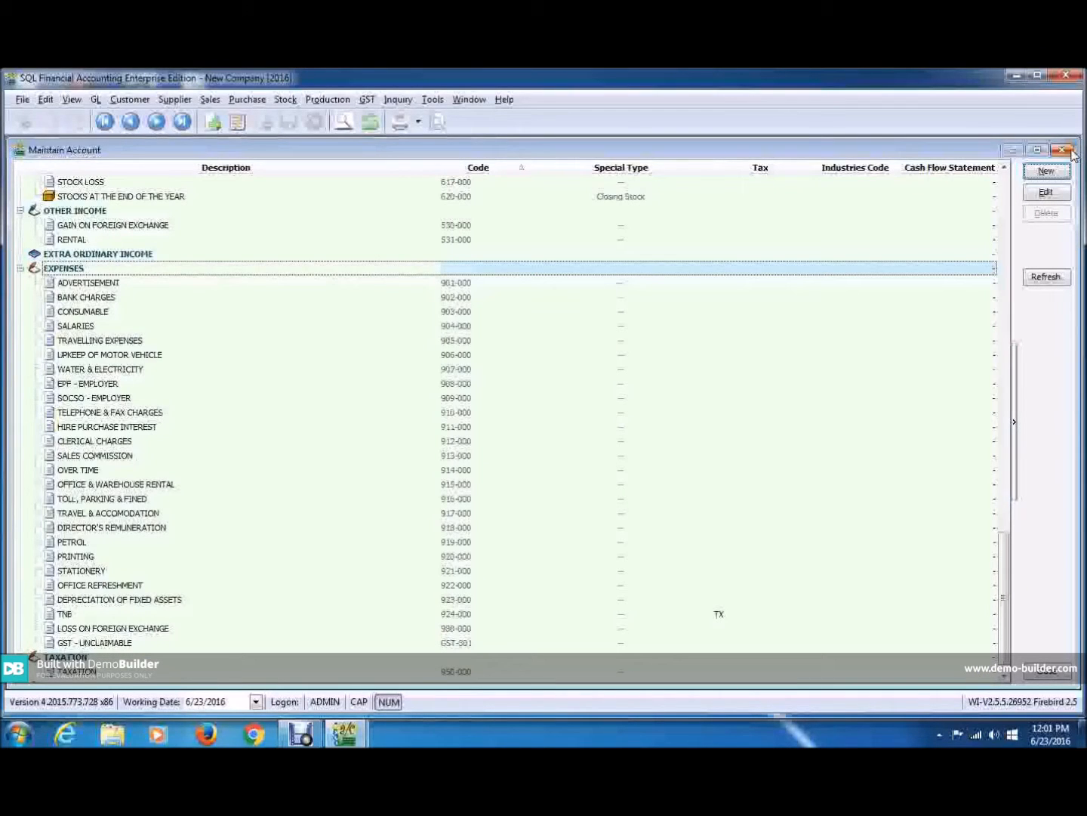
click(1068, 148)
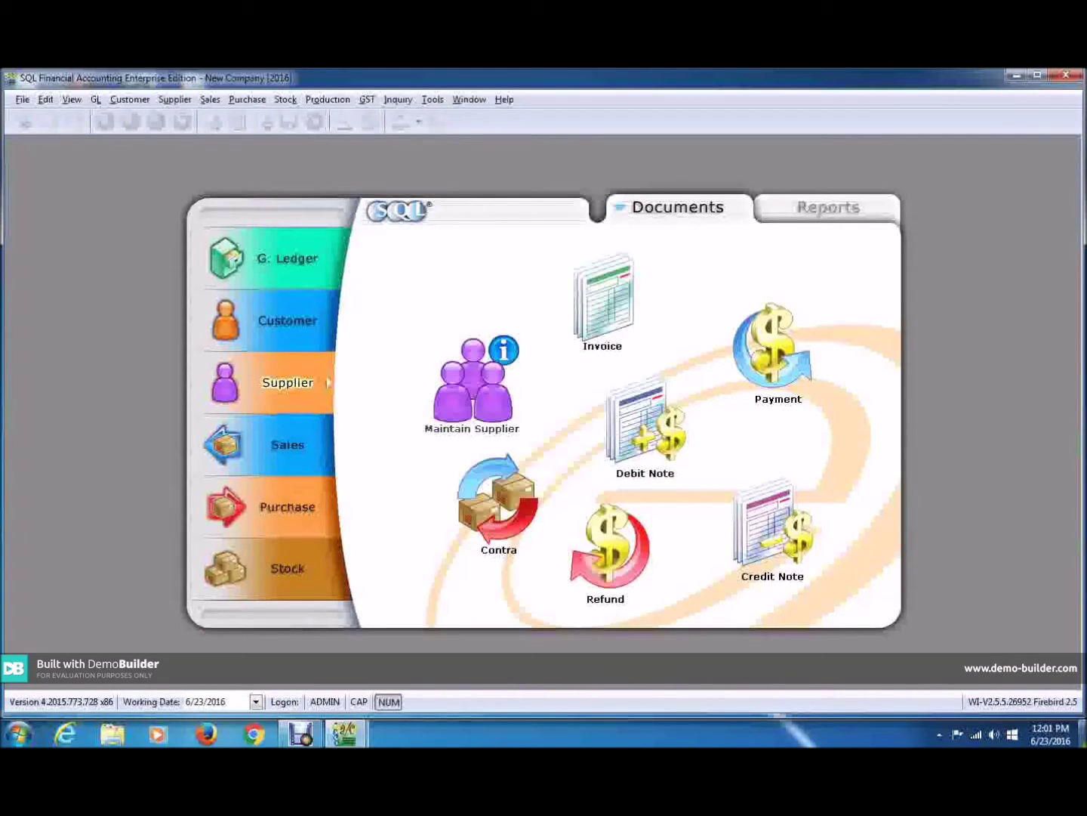
mouse_move(1051, 545)
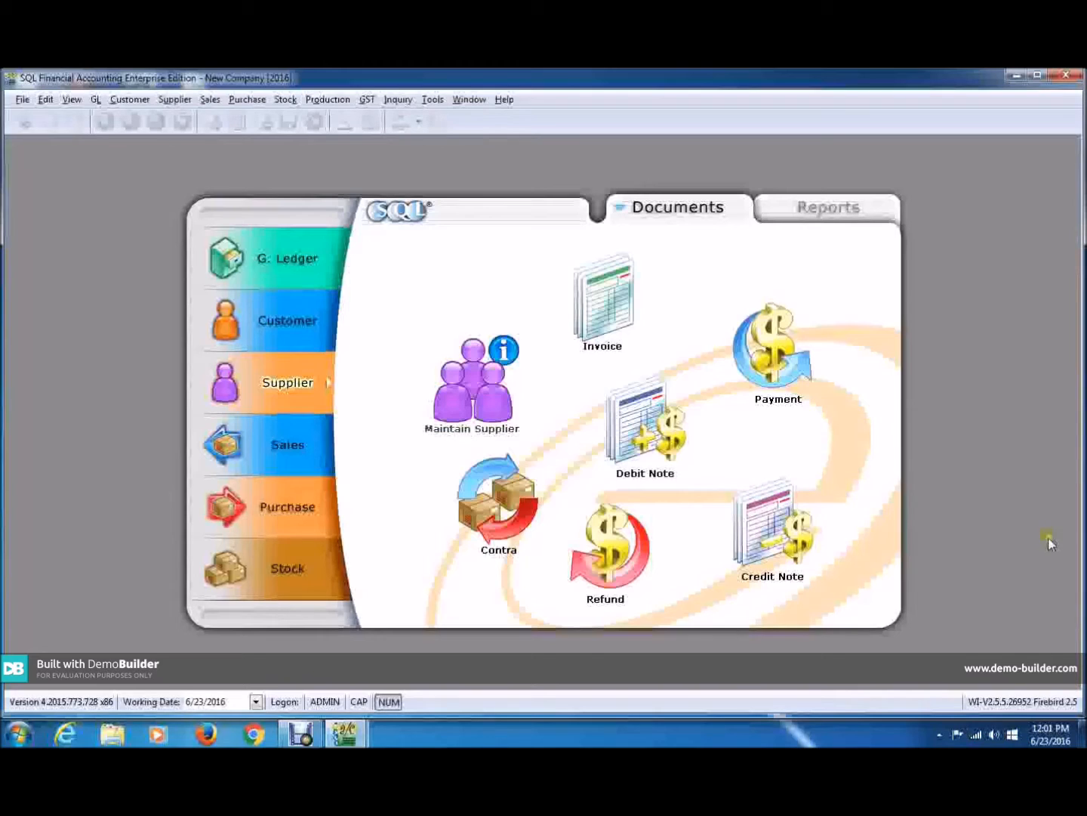